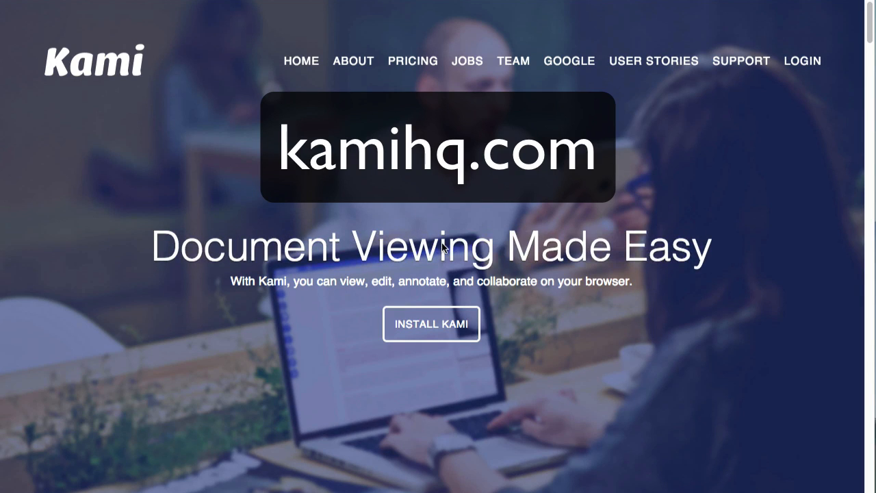
{"action": "mouse_move", "coordinate": [400, 123]}
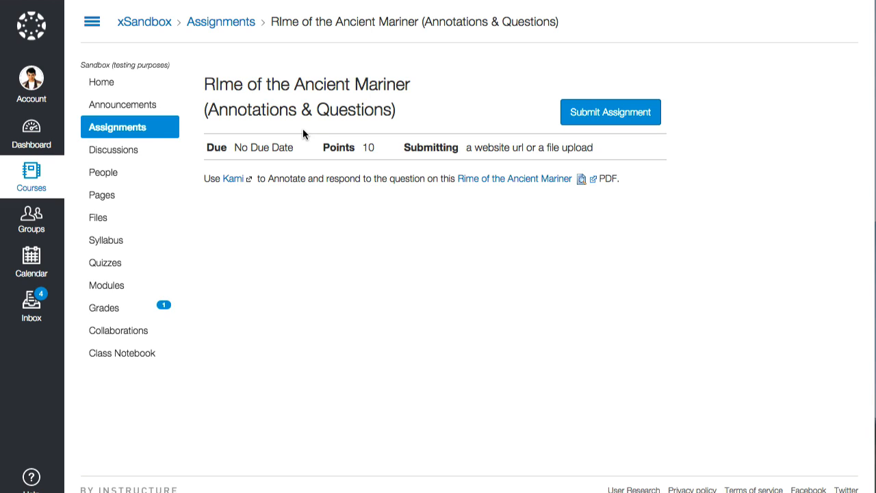
{"action": "mouse_move", "coordinate": [254, 148]}
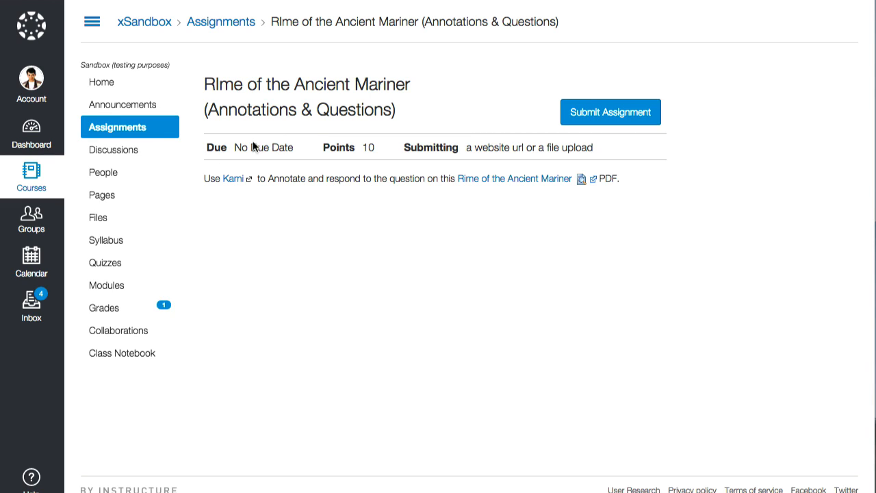
{"action": "mouse_move", "coordinate": [417, 178]}
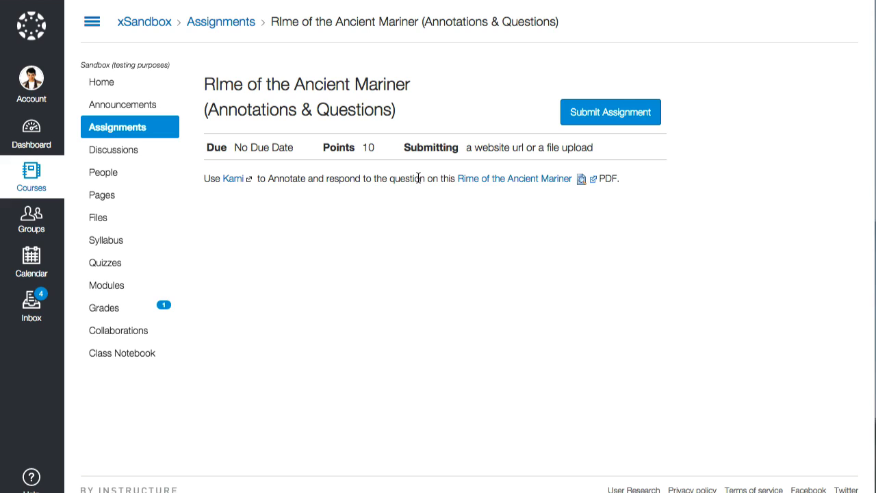
{"action": "mouse_move", "coordinate": [514, 178]}
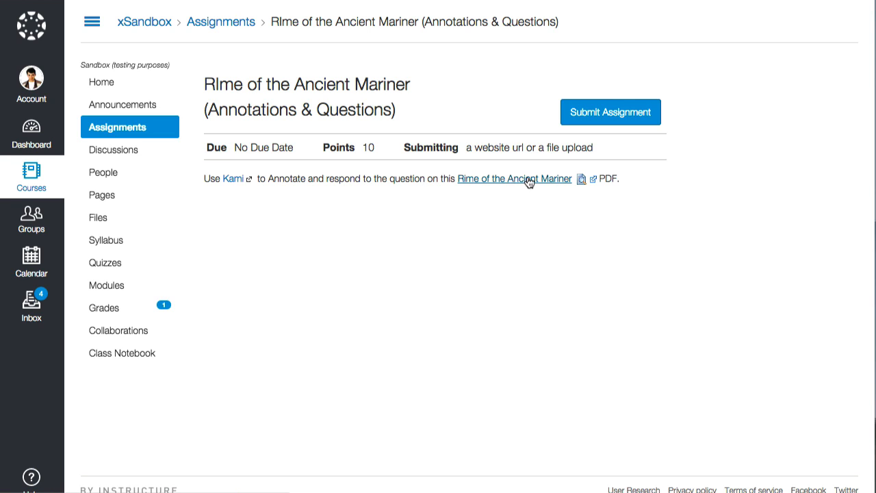
{"action": "mouse_move", "coordinate": [514, 178]}
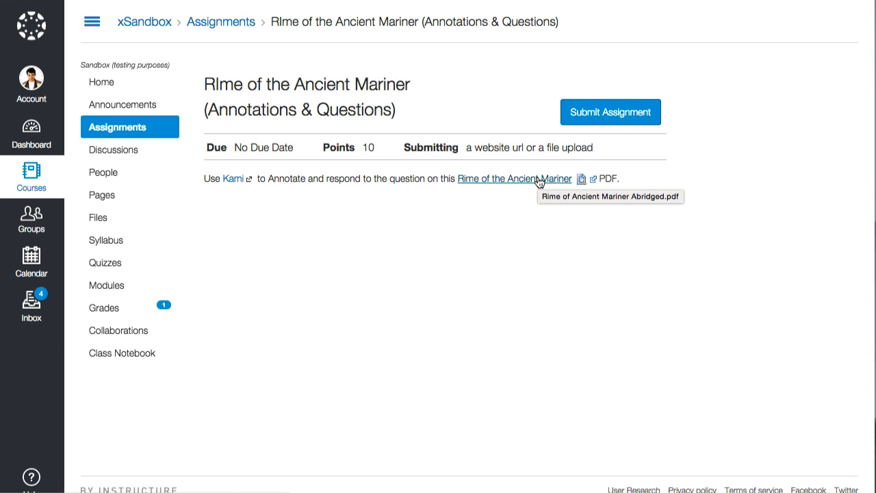
{"action": "mouse_move", "coordinate": [592, 180]}
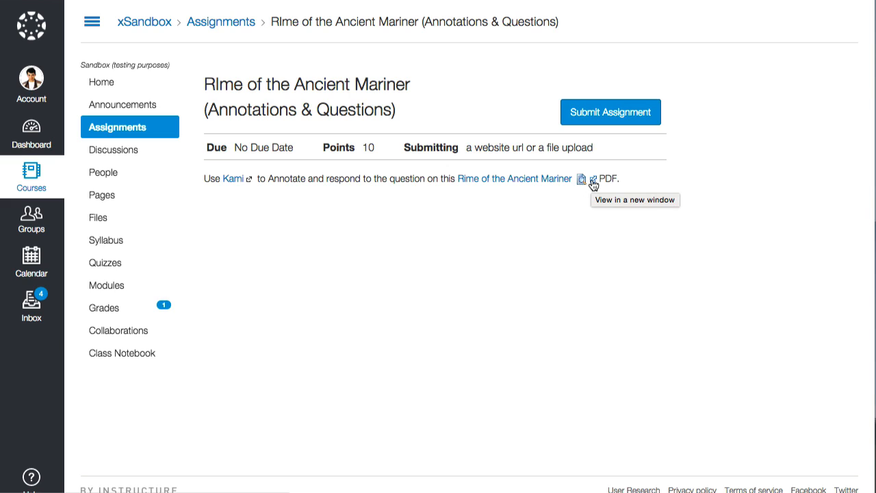
{"action": "mouse_move", "coordinate": [592, 183]}
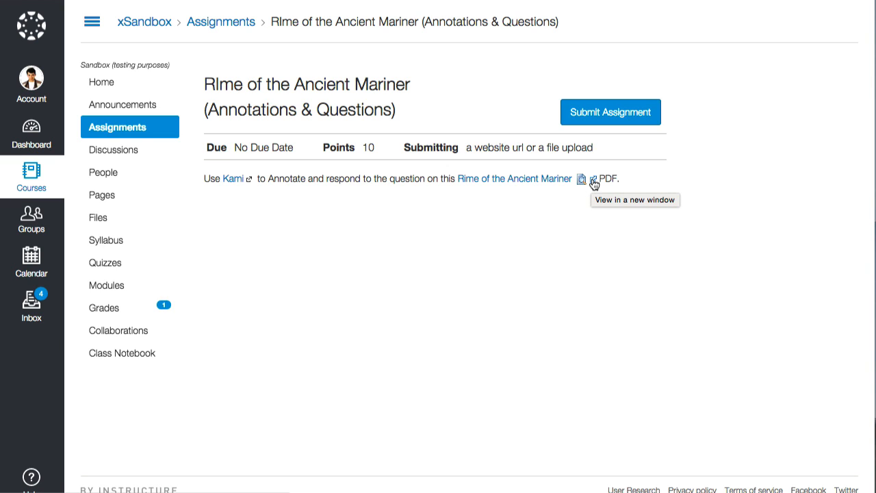
- Open the linked Rime of the Ancient Mariner PDF in Kami with its first page in view
{"action": "left_click", "coordinate": [594, 178]}
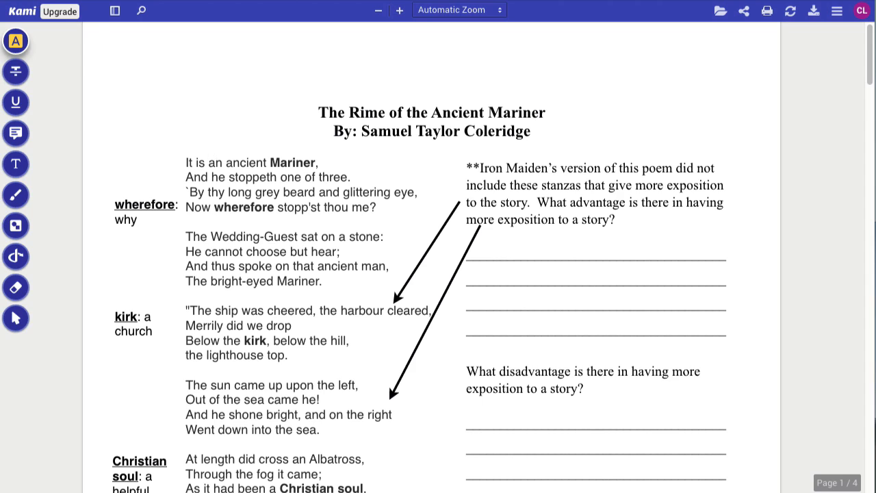
{"action": "mouse_move", "coordinate": [16, 132]}
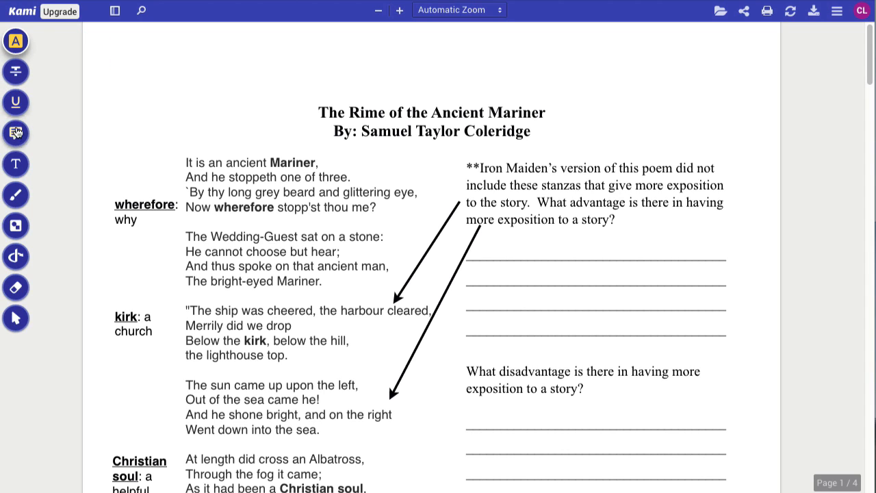
{"action": "left_click", "coordinate": [16, 41]}
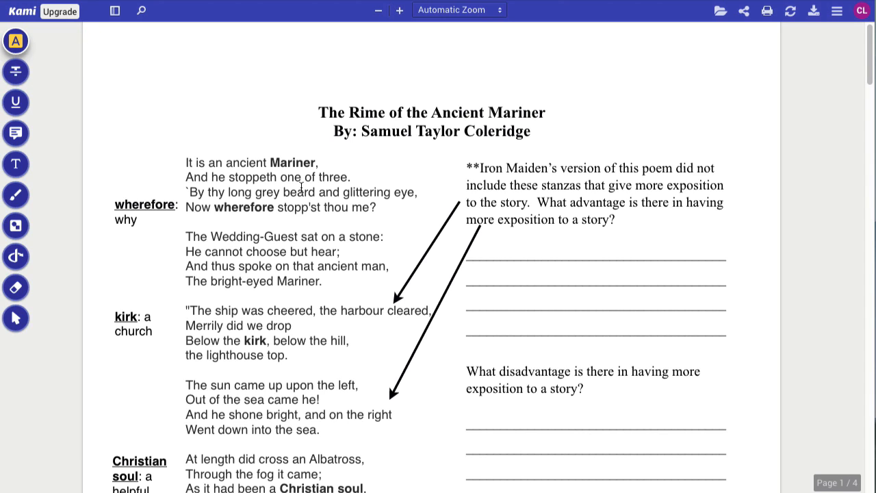
{"action": "mouse_move", "coordinate": [807, 117]}
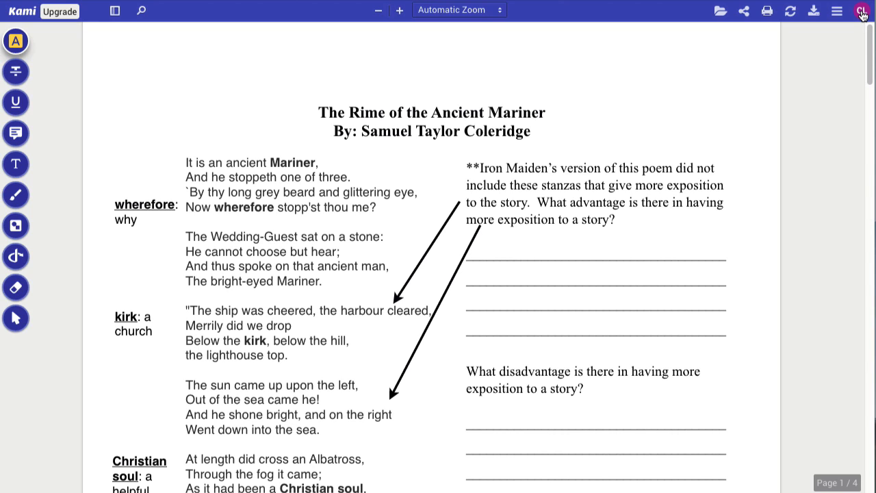
{"action": "mouse_move", "coordinate": [861, 19]}
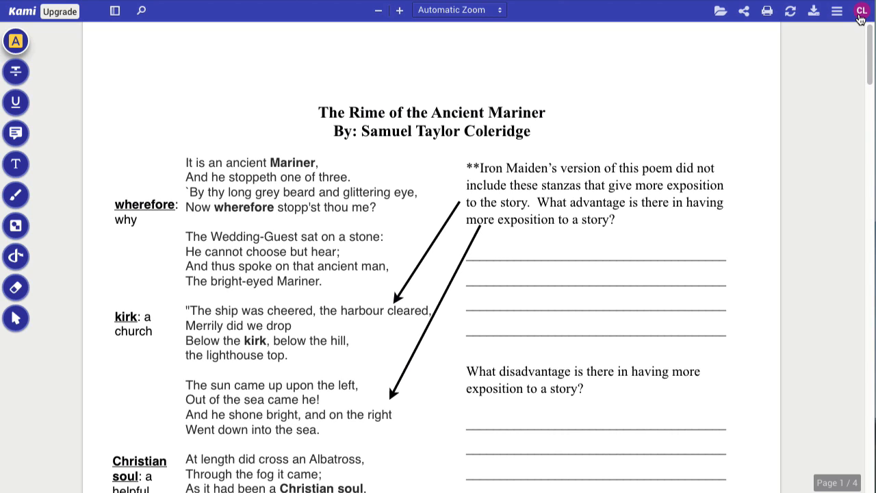
{"action": "mouse_move", "coordinate": [230, 150]}
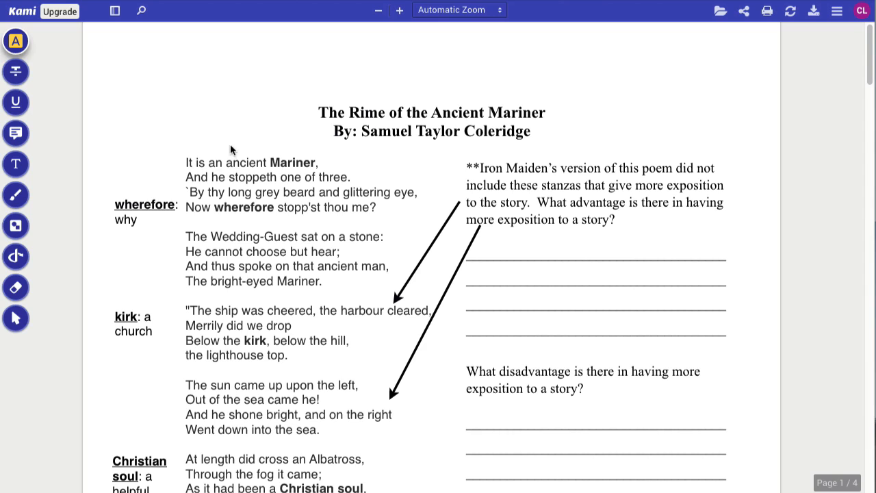
{"action": "mouse_move", "coordinate": [238, 142]}
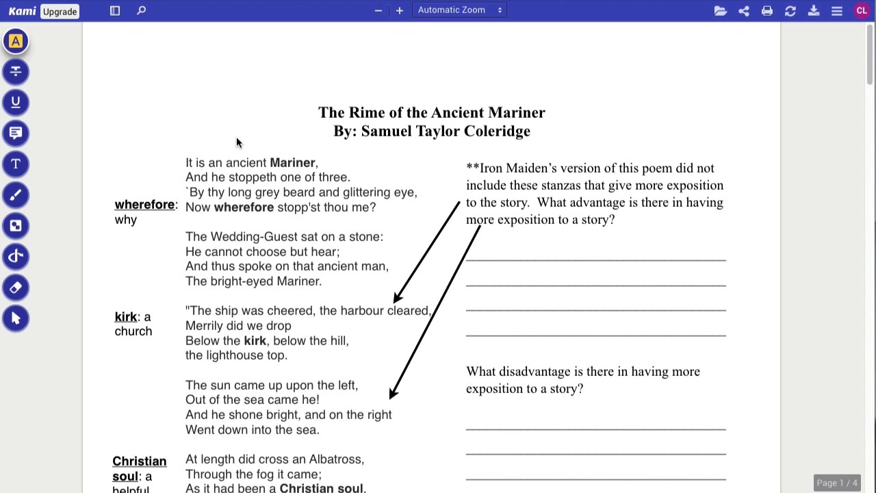
{"action": "mouse_move", "coordinate": [192, 149]}
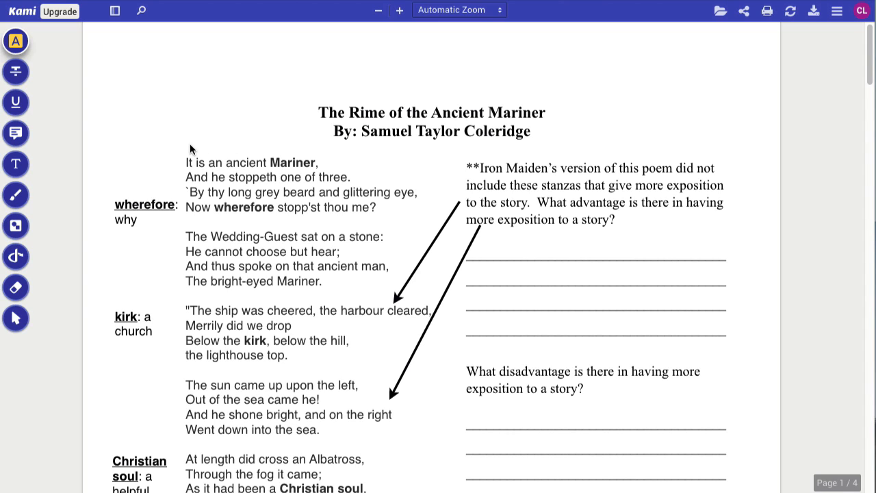
{"action": "mouse_move", "coordinate": [50, 105]}
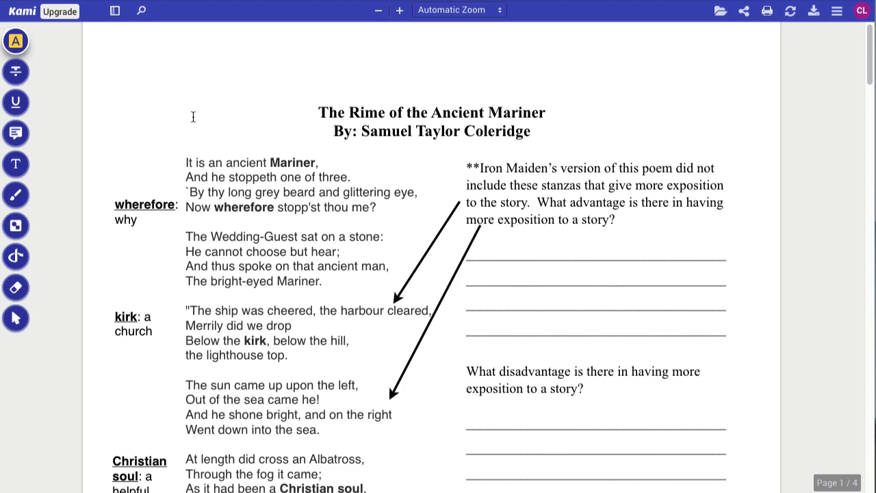
{"action": "mouse_move", "coordinate": [200, 134]}
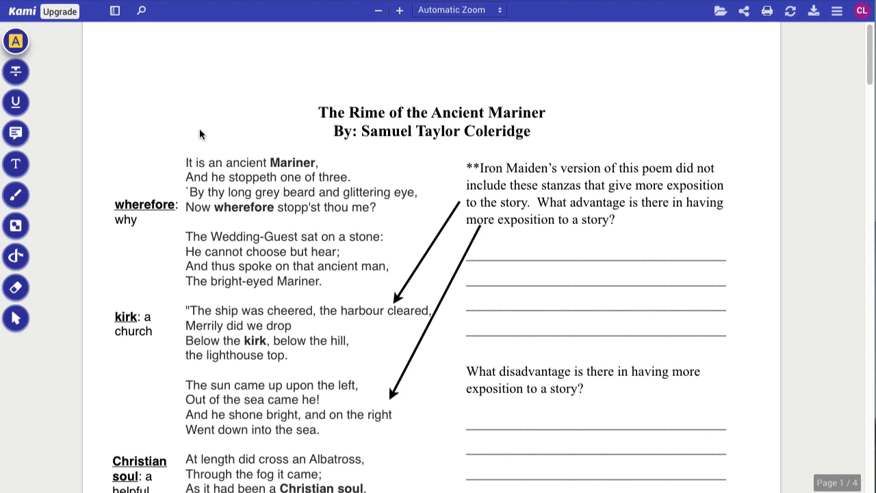
{"action": "mouse_move", "coordinate": [235, 160]}
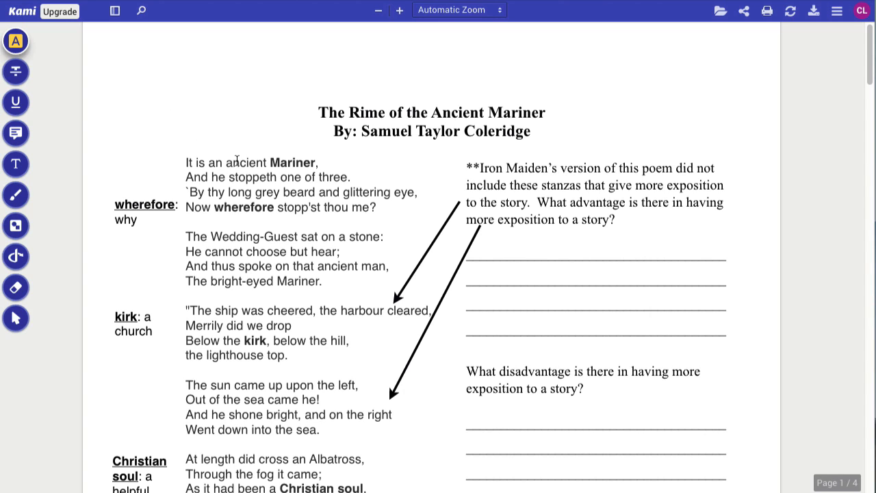
{"action": "scroll", "scroll_direction": "down", "scroll_amount": 3}
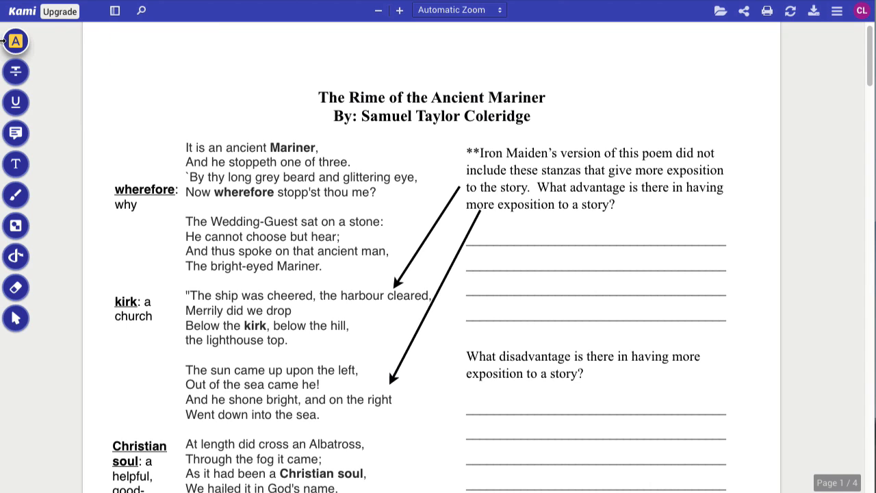
- Highlight the word "cheered" in "The ship was cheered, the harbour cleared"
{"action": "left_click", "coordinate": [16, 41]}
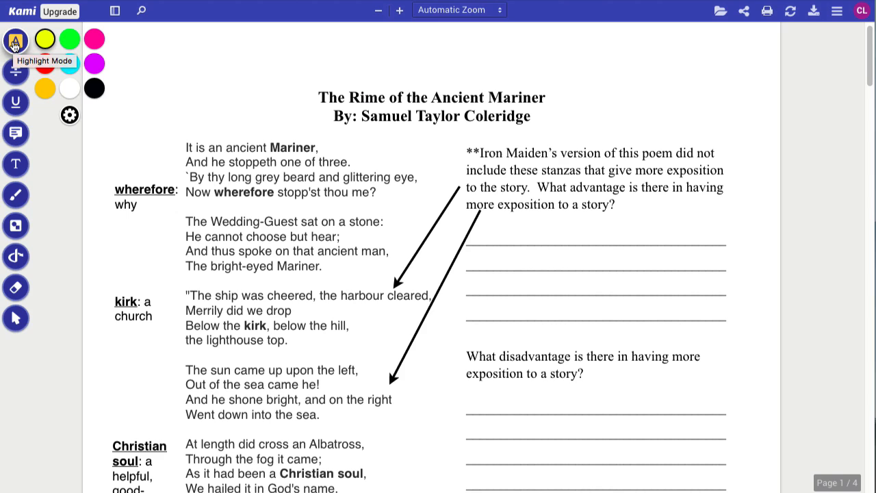
{"action": "mouse_move", "coordinate": [15, 42]}
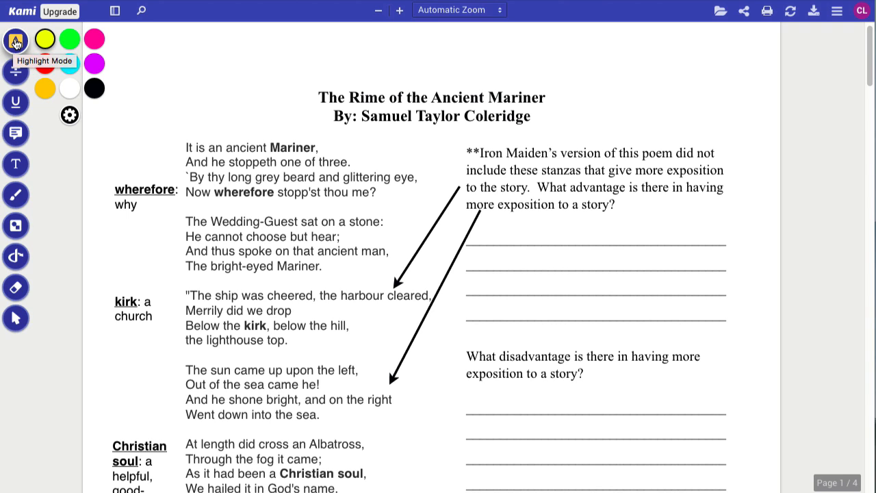
{"action": "left_click", "coordinate": [17, 41]}
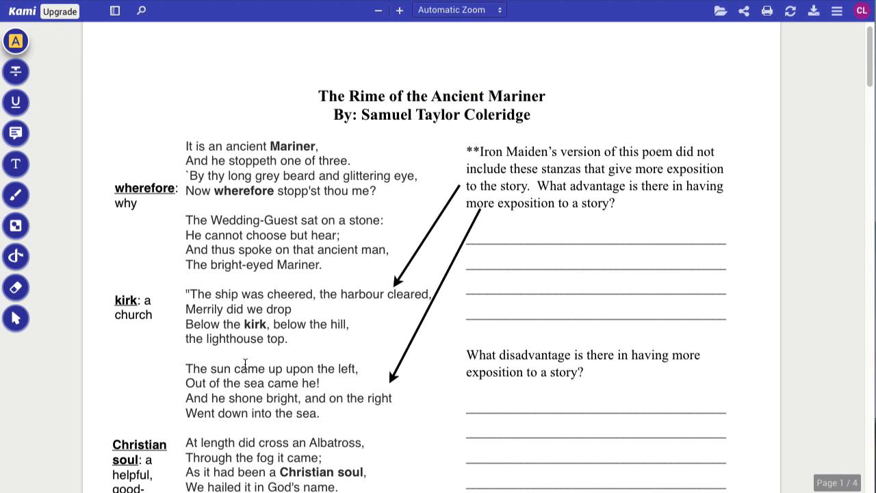
{"action": "scroll", "scroll_direction": "up", "scroll_amount": 3}
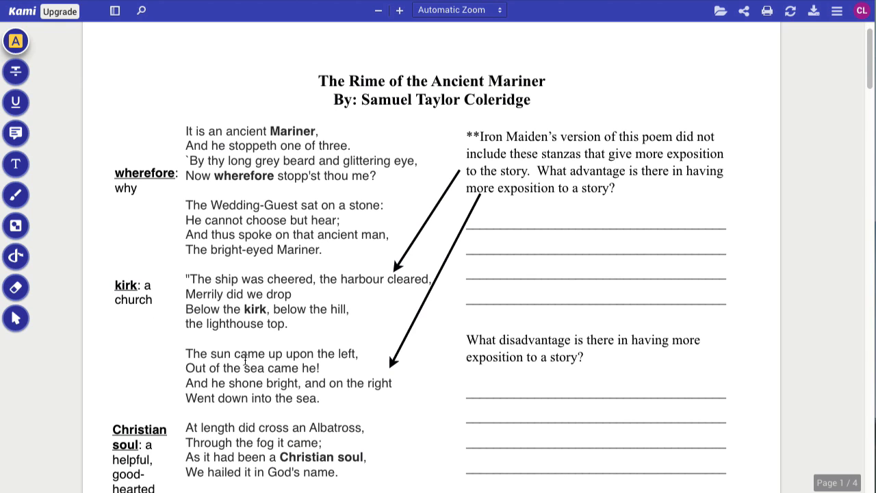
{"action": "scroll", "scroll_direction": "down", "scroll_amount": 3}
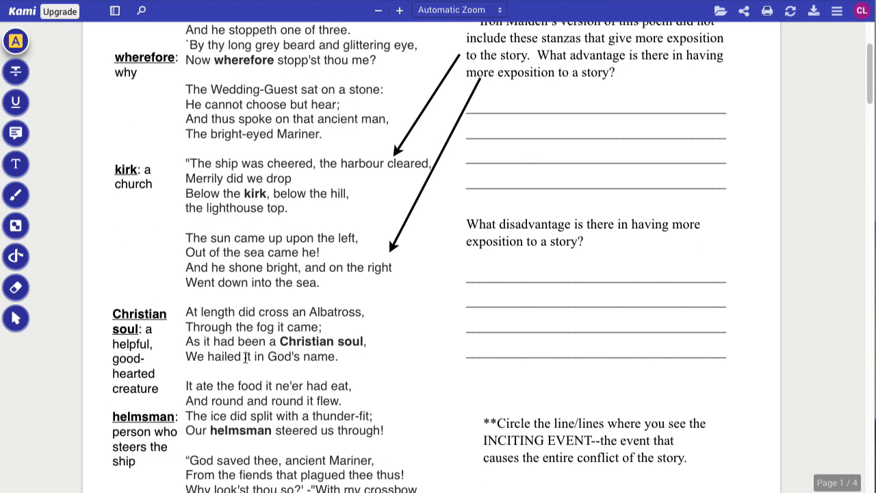
{"action": "scroll", "scroll_direction": "down", "scroll_amount": 3}
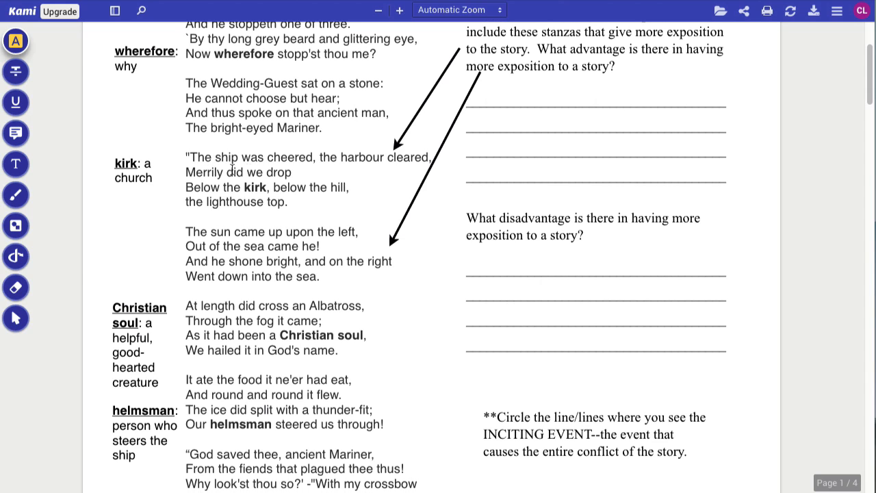
{"action": "mouse_move", "coordinate": [235, 149]}
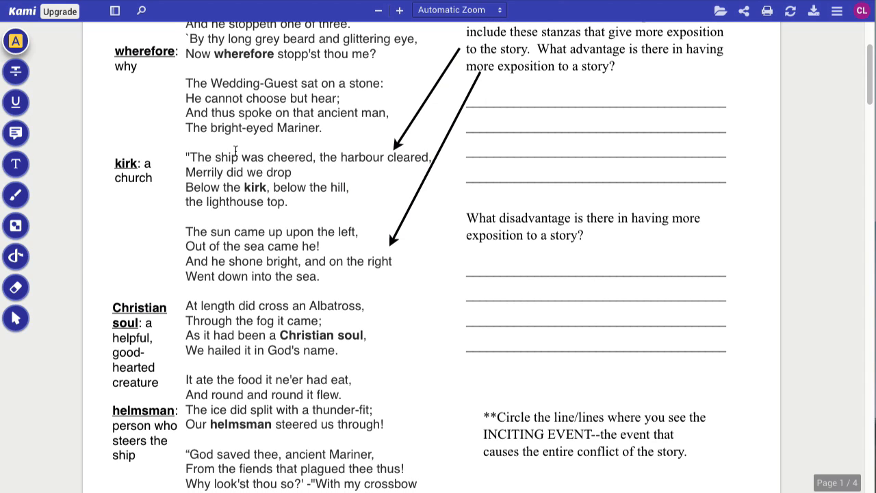
{"action": "double_click", "coordinate": [287, 157]}
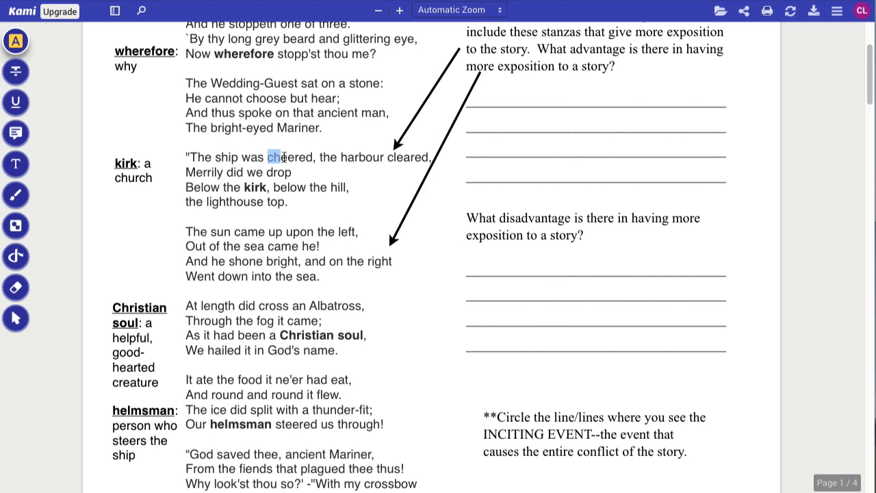
{"action": "double_click", "coordinate": [287, 158]}
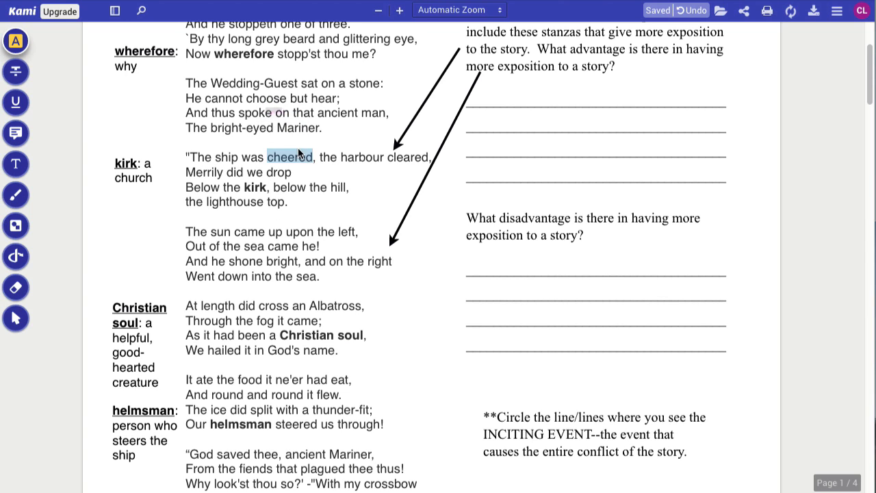
- Convert the "cheered" highlight to a comment: "Is this cheer as in the sense of expressing joy?"
{"action": "left_click", "coordinate": [288, 156]}
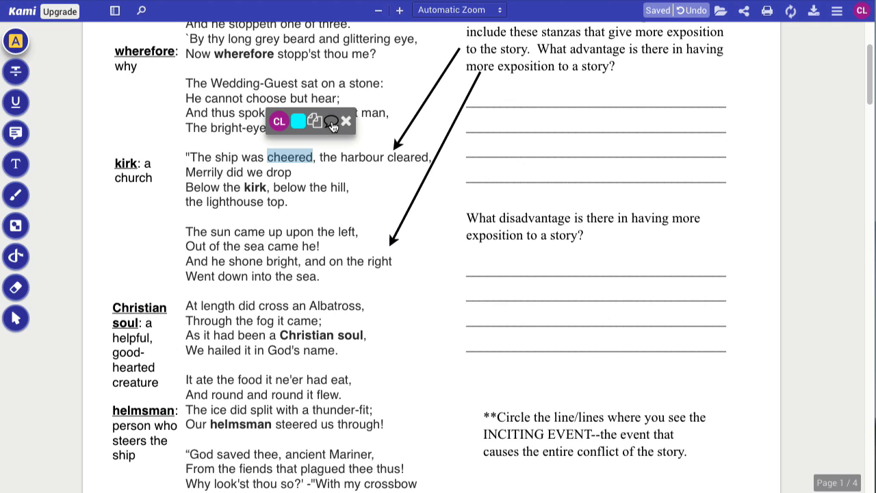
{"action": "mouse_move", "coordinate": [331, 120]}
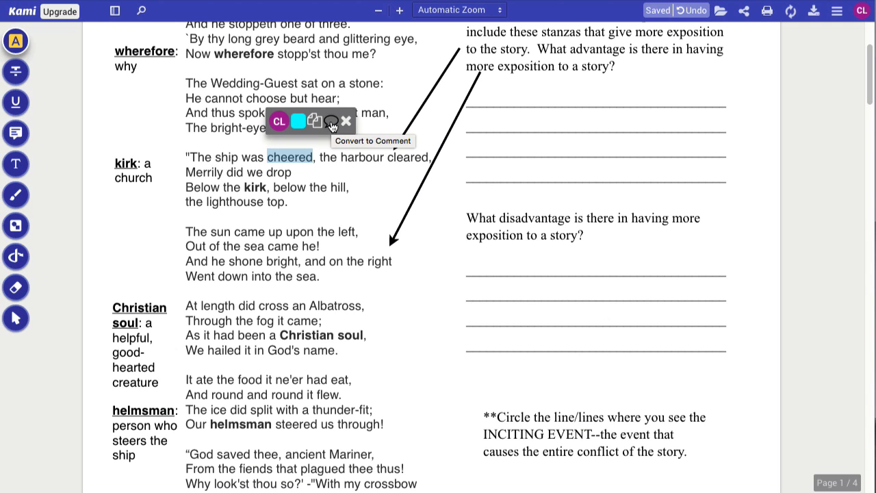
{"action": "left_click", "coordinate": [315, 120]}
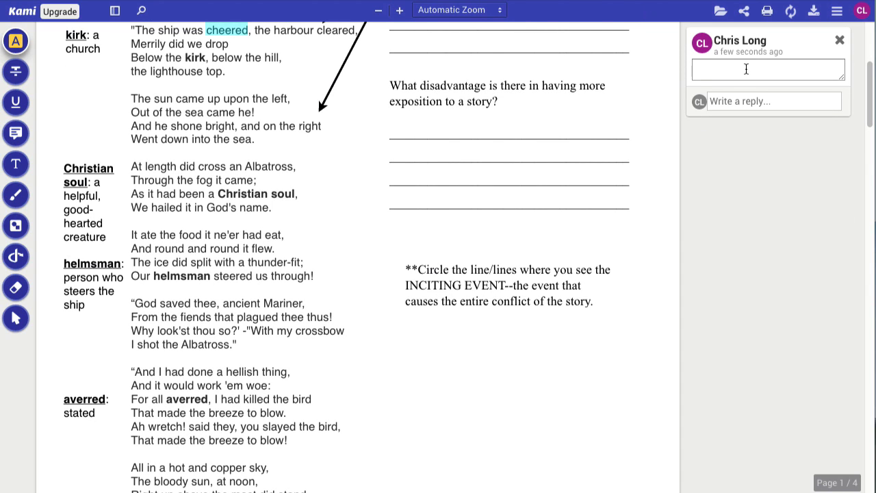
{"action": "type", "text": "Is this"}
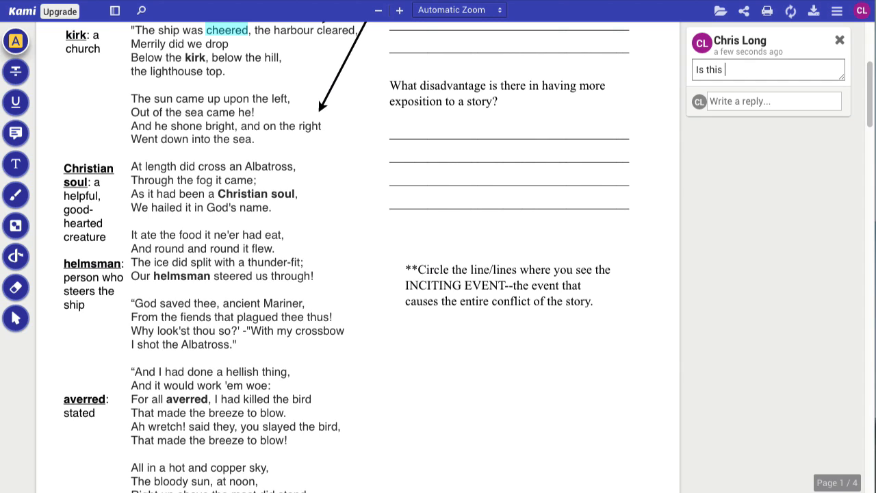
{"action": "key", "text": "BackSpace"}
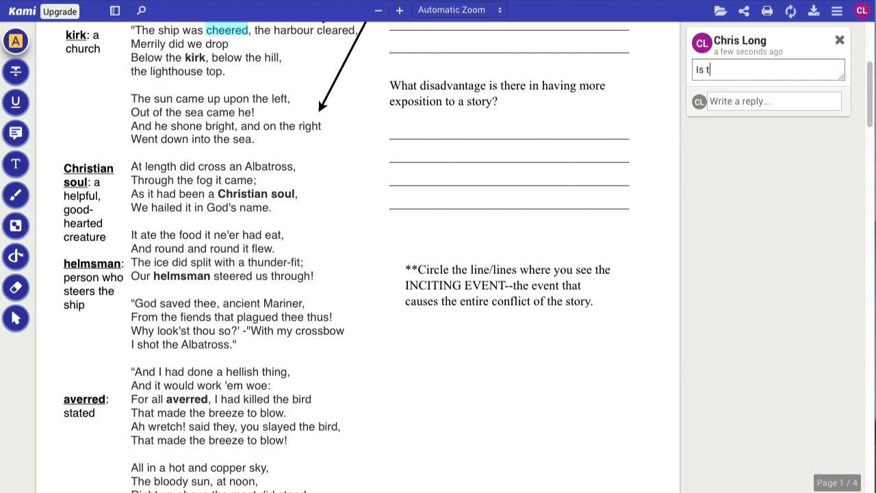
{"action": "type", "text": "his"}
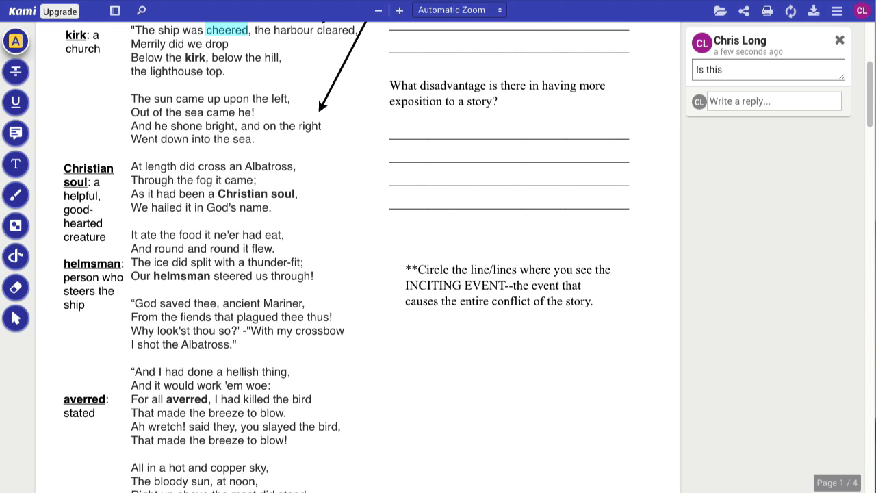
{"action": "type", "text": "cheer as in the sense of"}
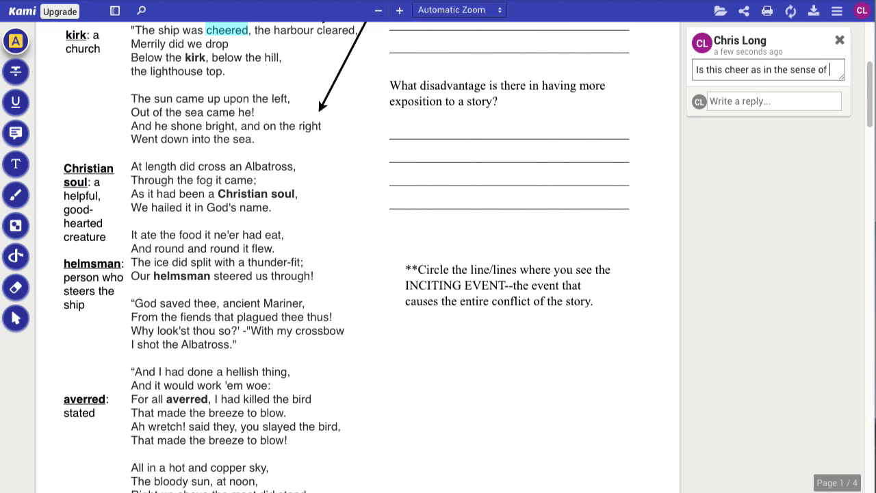
{"action": "type", "text": "expressing j"}
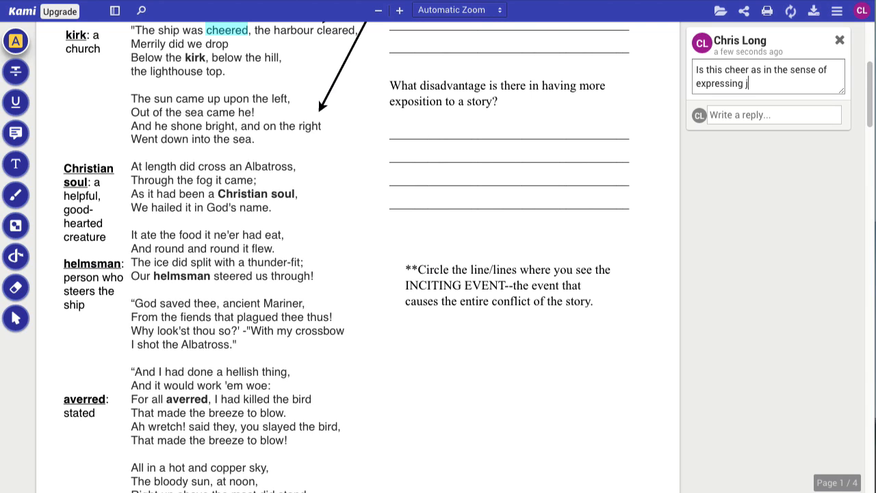
{"action": "type", "text": "oy?"}
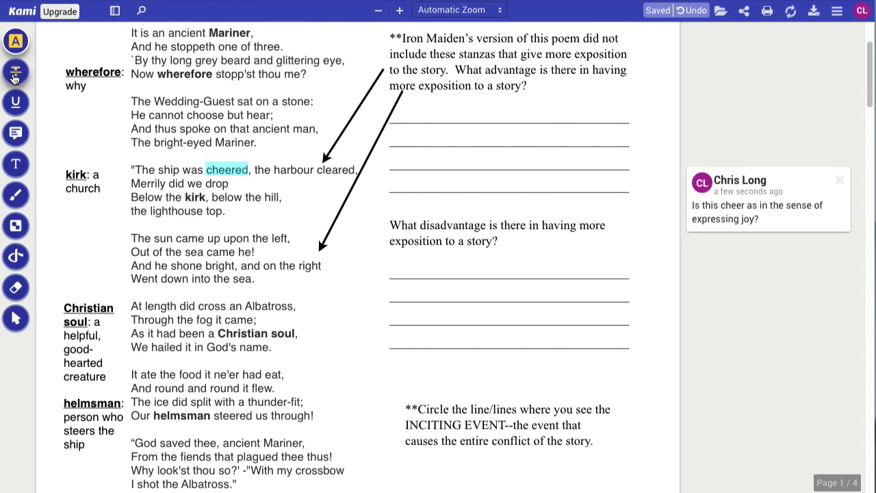
{"action": "left_click", "coordinate": [15, 71]}
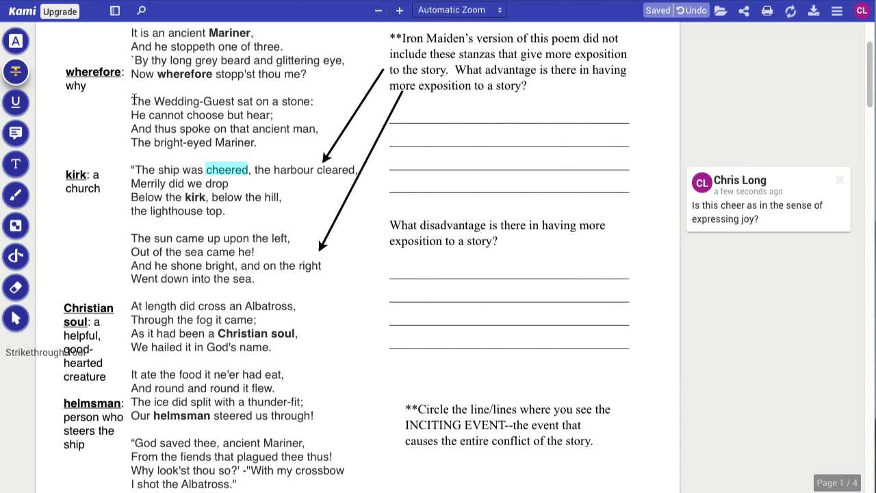
{"action": "left_click_drag", "start_coordinate": [132, 102], "coordinate": [314, 115]}
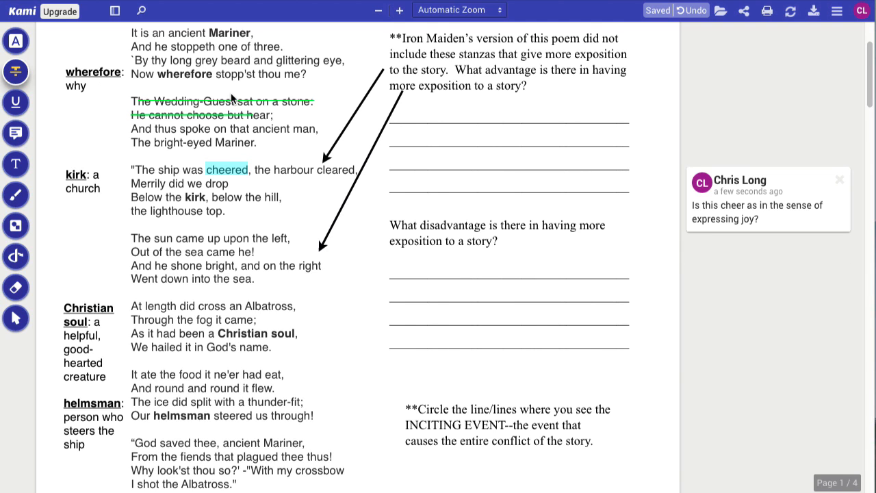
{"action": "left_click", "coordinate": [15, 72]}
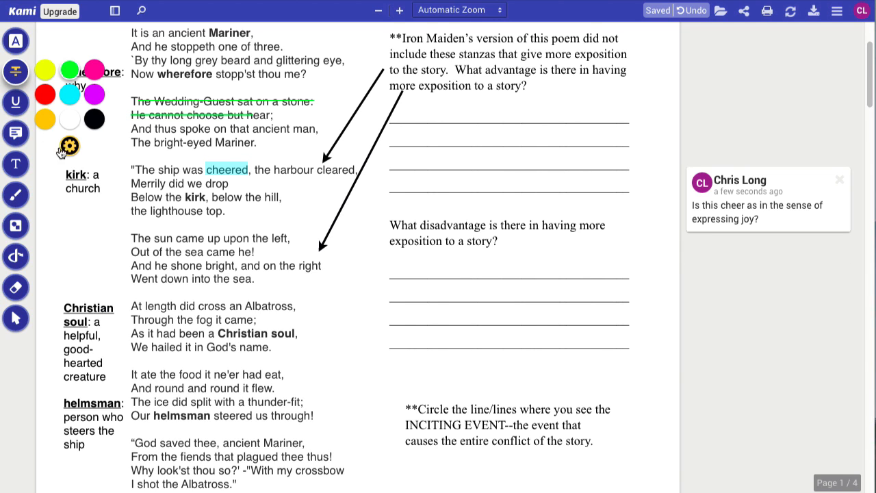
{"action": "left_click", "coordinate": [69, 145]}
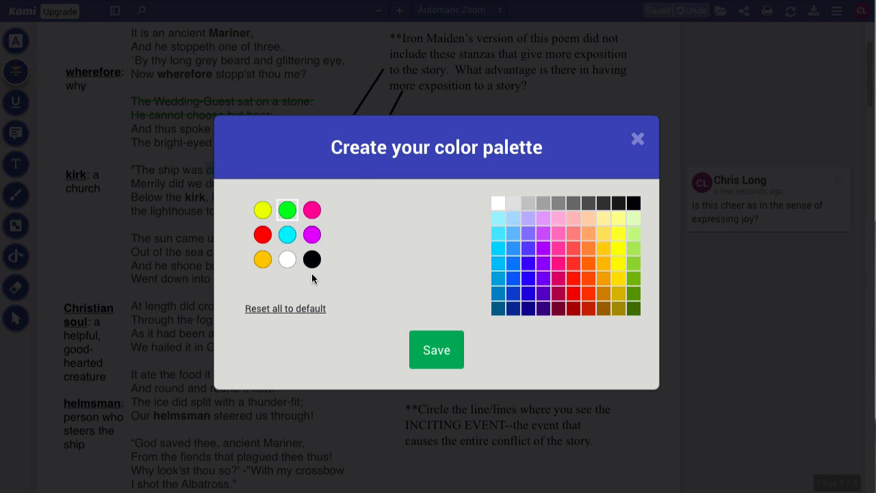
{"action": "mouse_move", "coordinate": [629, 147]}
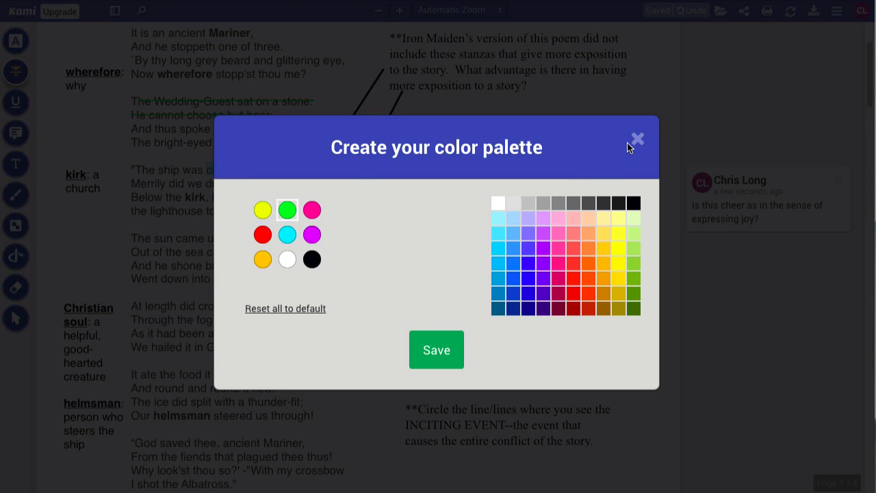
{"action": "left_click", "coordinate": [636, 138]}
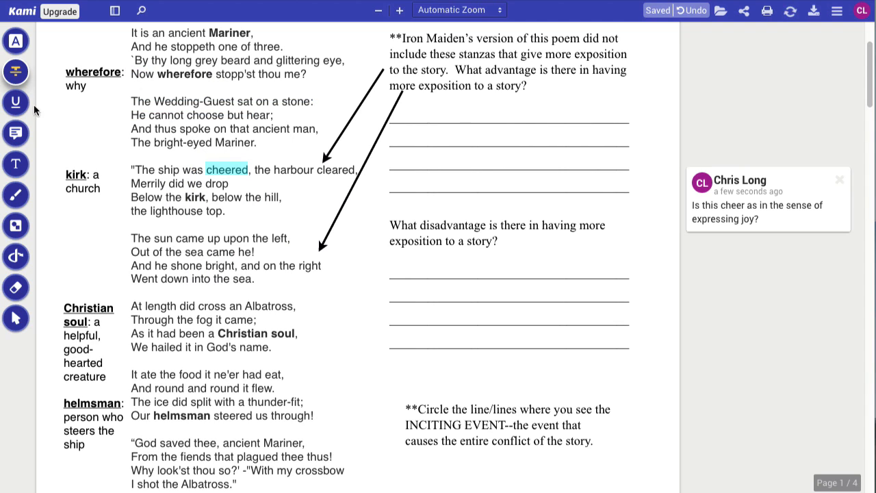
{"action": "mouse_move", "coordinate": [16, 133]}
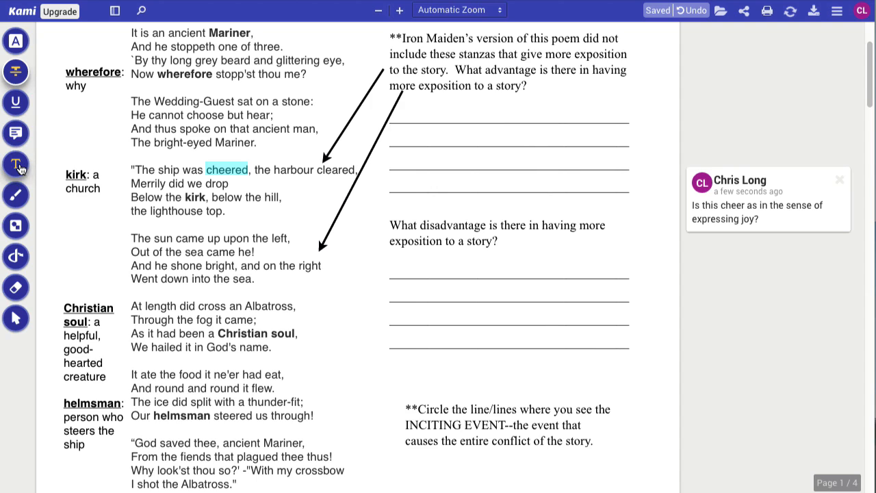
{"action": "mouse_move", "coordinate": [15, 164]}
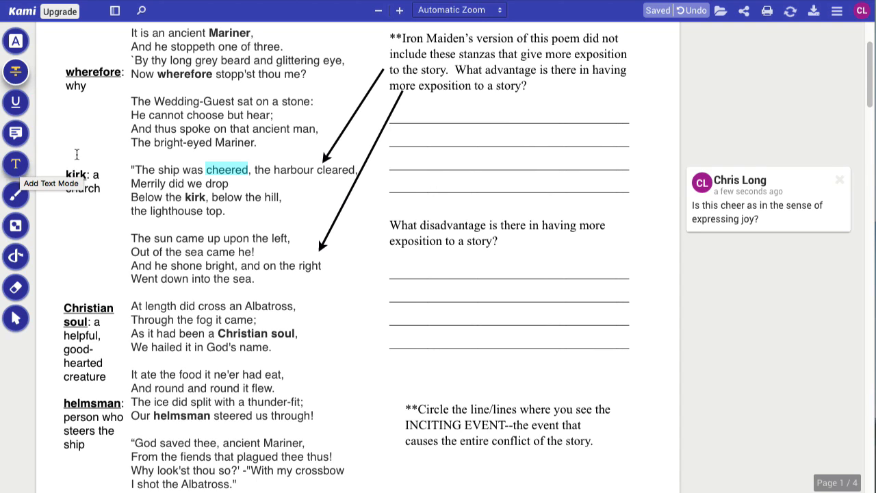
- Place a text box on the first answer line reading "I think the advan"
{"action": "scroll", "scroll_direction": "up", "scroll_amount": 3}
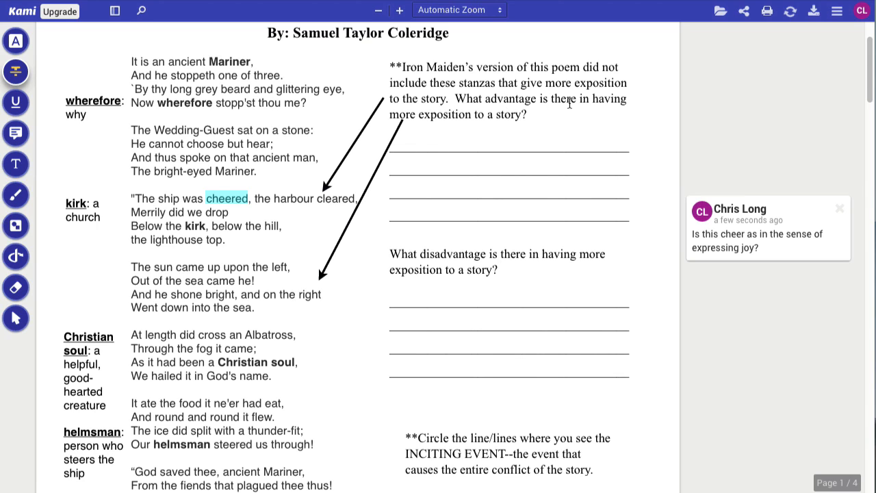
{"action": "mouse_move", "coordinate": [504, 118]}
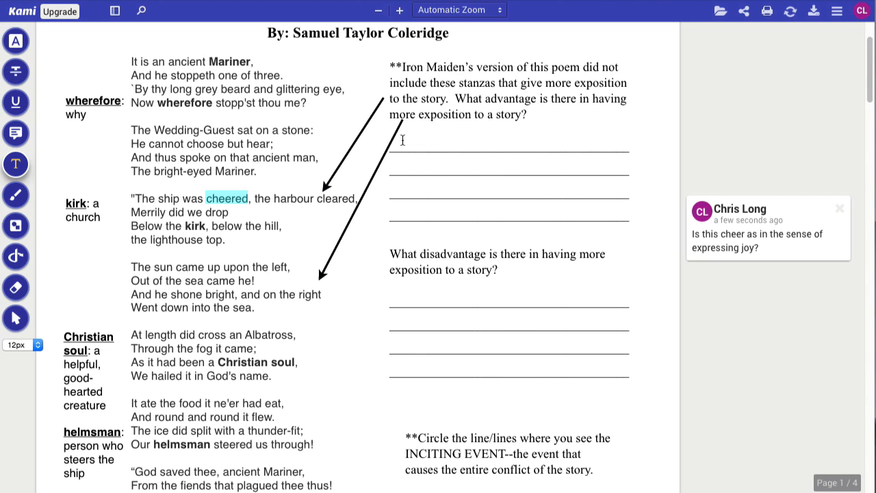
{"action": "left_click", "coordinate": [402, 139]}
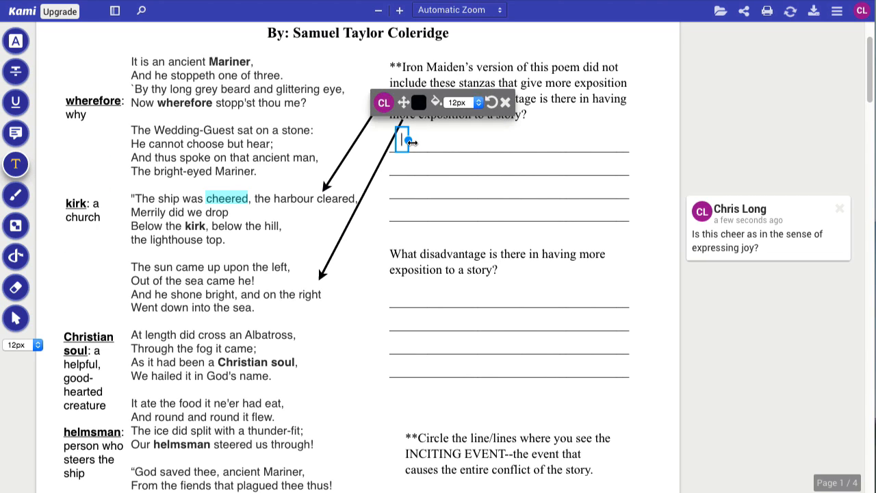
{"action": "type", "text": "I think"}
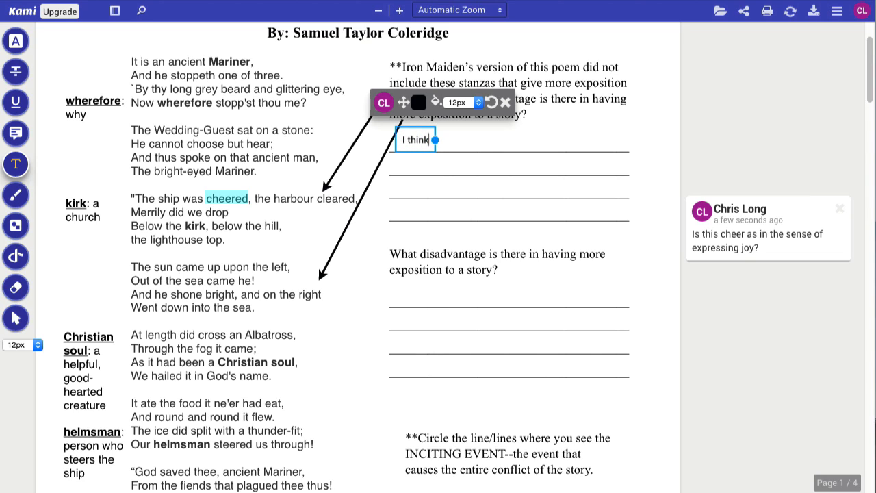
{"action": "type", "text": "the adv"}
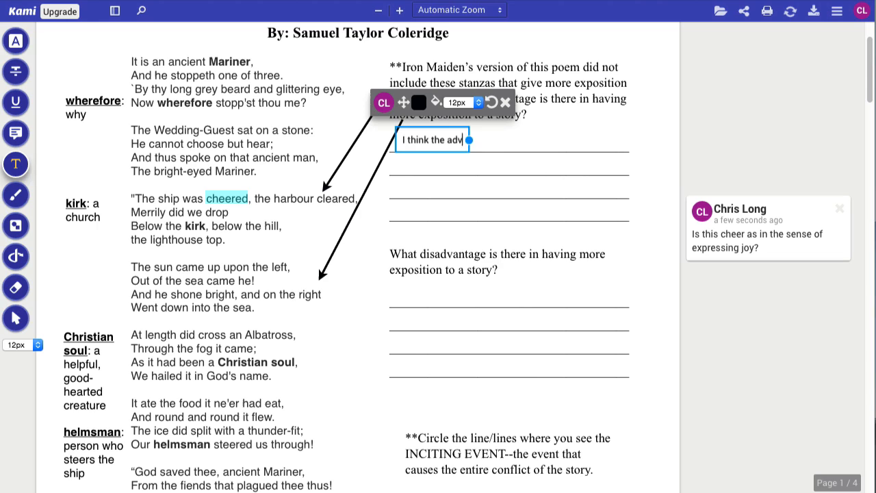
{"action": "type", "text": "an"}
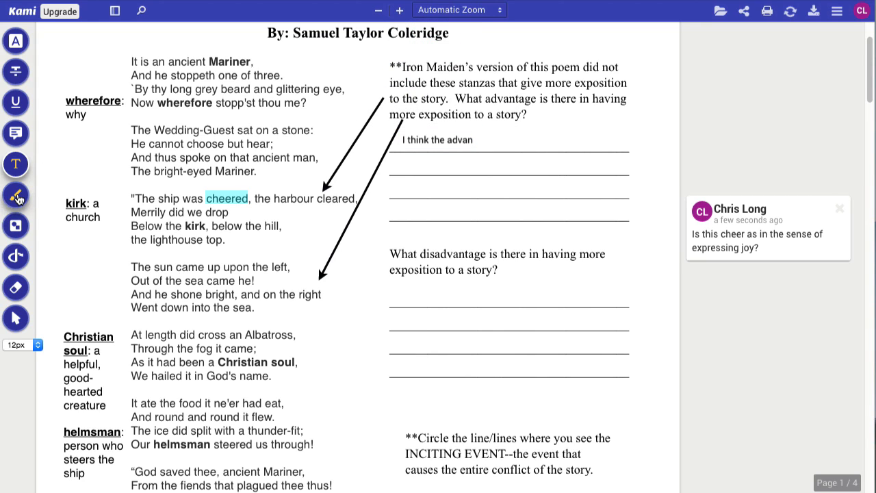
{"action": "left_click_drag", "start_coordinate": [191, 120], "coordinate": [239, 165]}
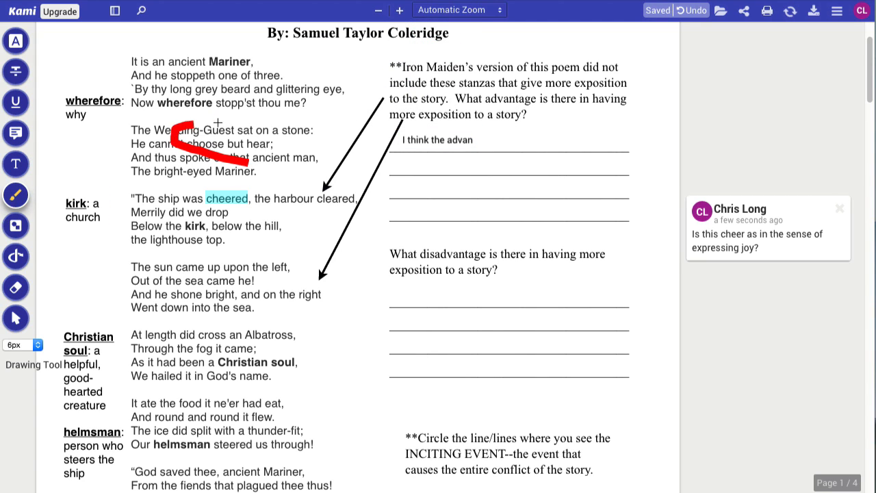
{"action": "left_click_drag", "start_coordinate": [191, 123], "coordinate": [253, 164]}
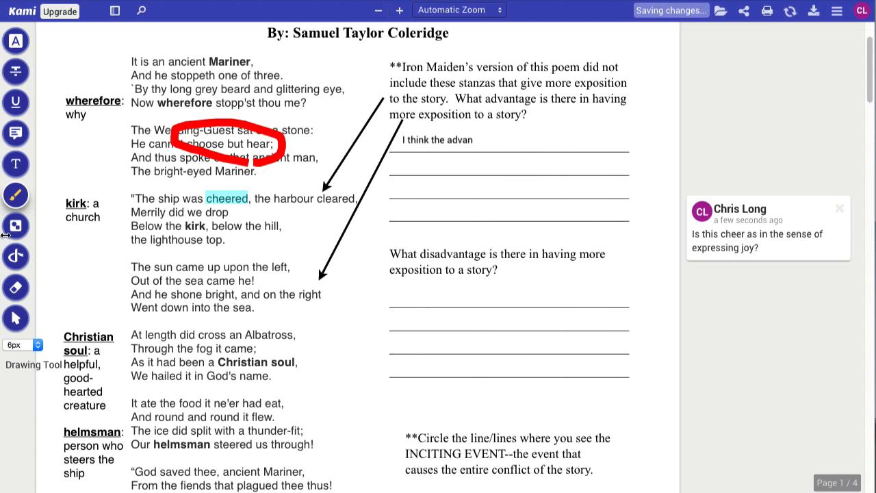
{"action": "left_click", "coordinate": [15, 224]}
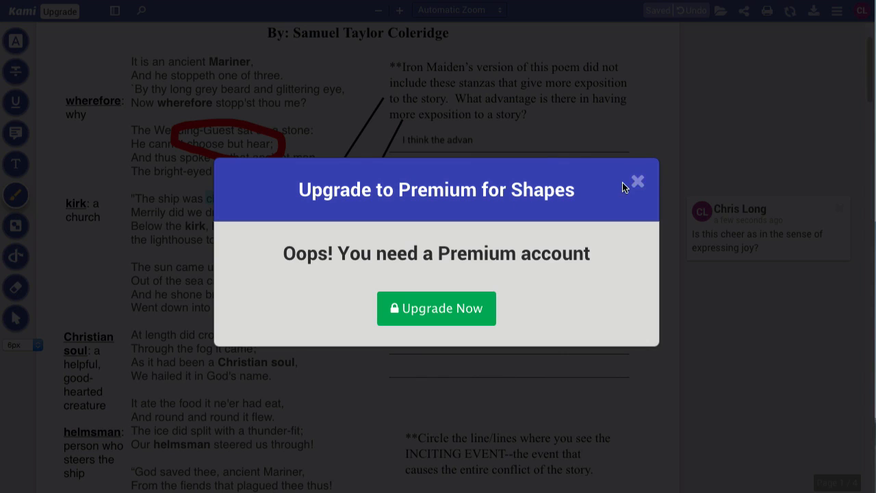
{"action": "left_click", "coordinate": [636, 181]}
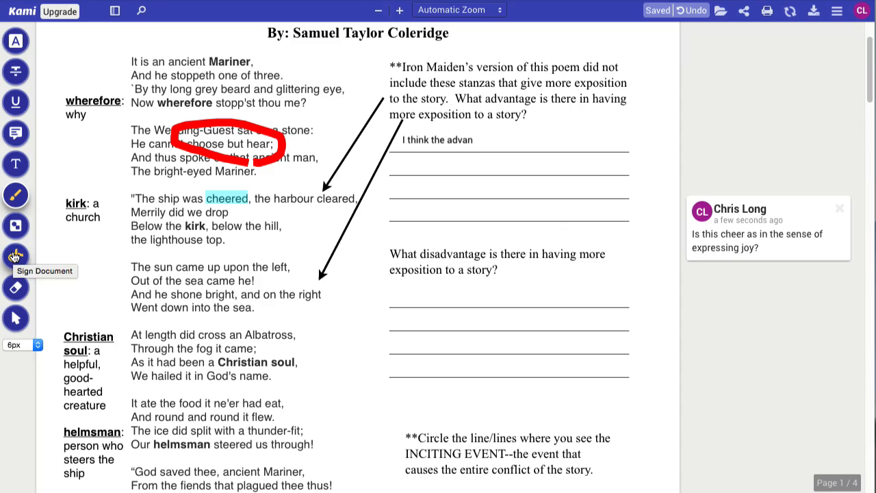
{"action": "left_click", "coordinate": [15, 257]}
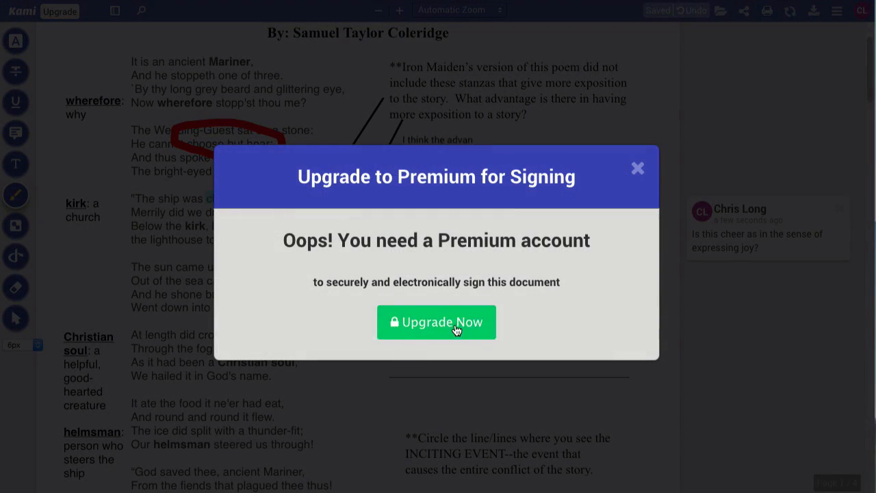
{"action": "left_click", "coordinate": [636, 167]}
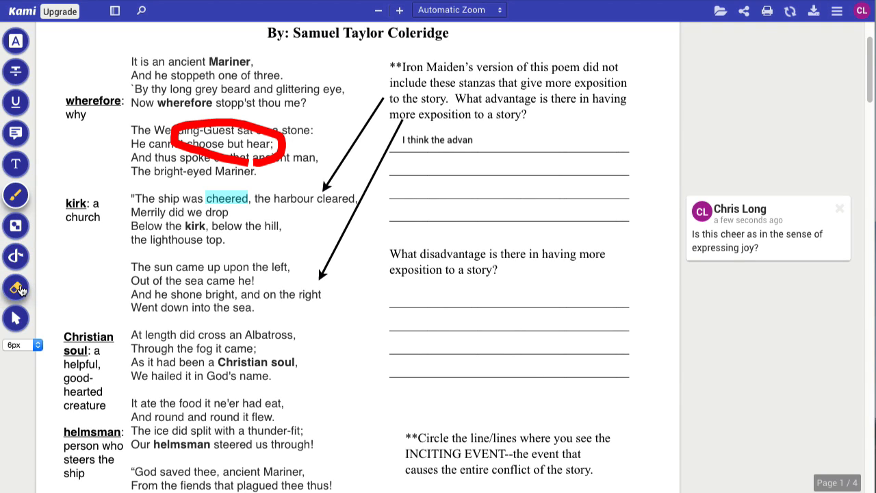
{"action": "left_click", "coordinate": [15, 287]}
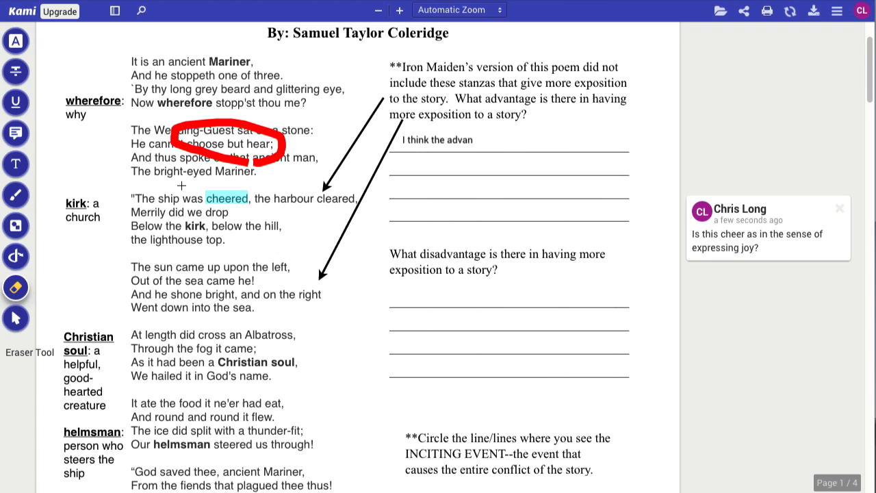
{"action": "left_click", "coordinate": [15, 287]}
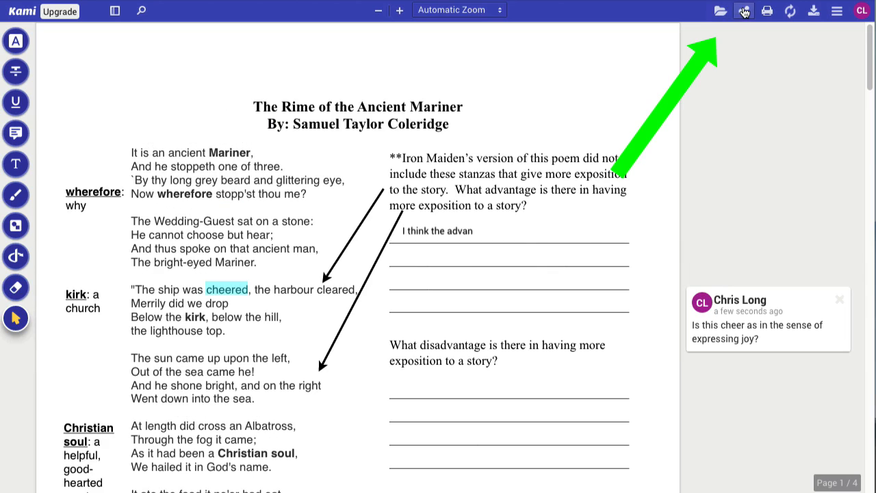
{"action": "mouse_move", "coordinate": [720, 11]}
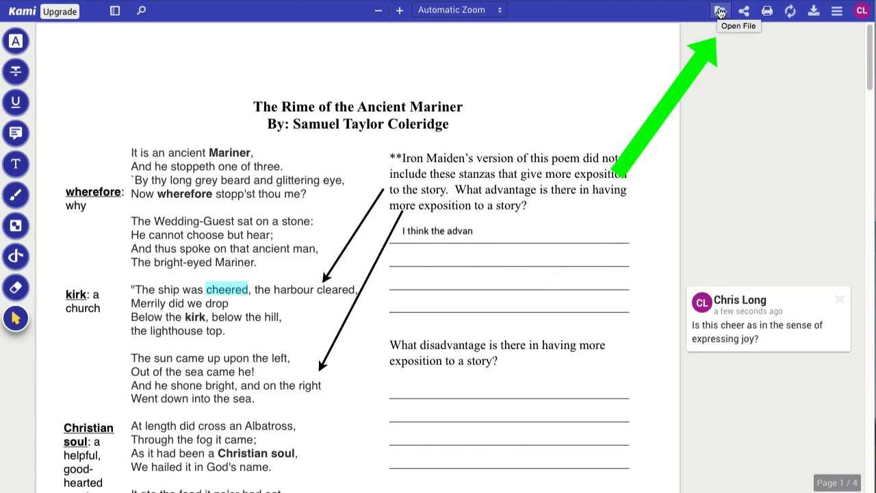
{"action": "mouse_move", "coordinate": [743, 11]}
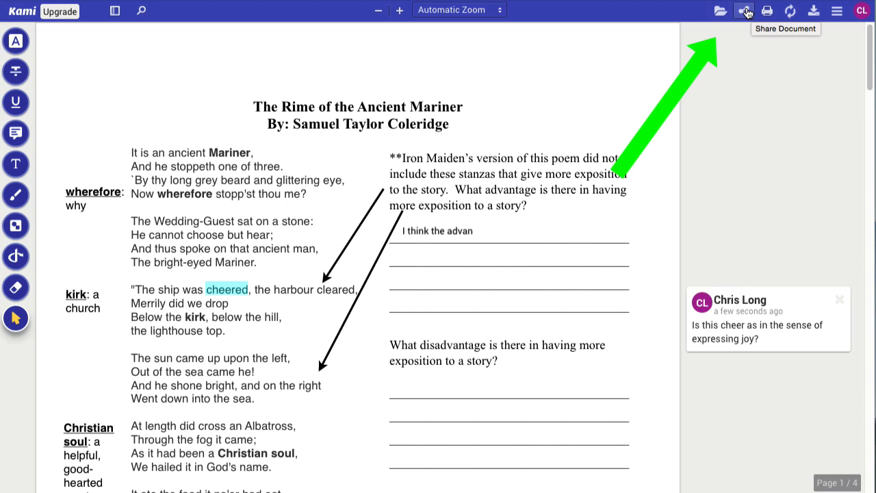
- Bring up the Share Document prompt offering to upload the poem for a link
{"action": "left_click", "coordinate": [743, 11]}
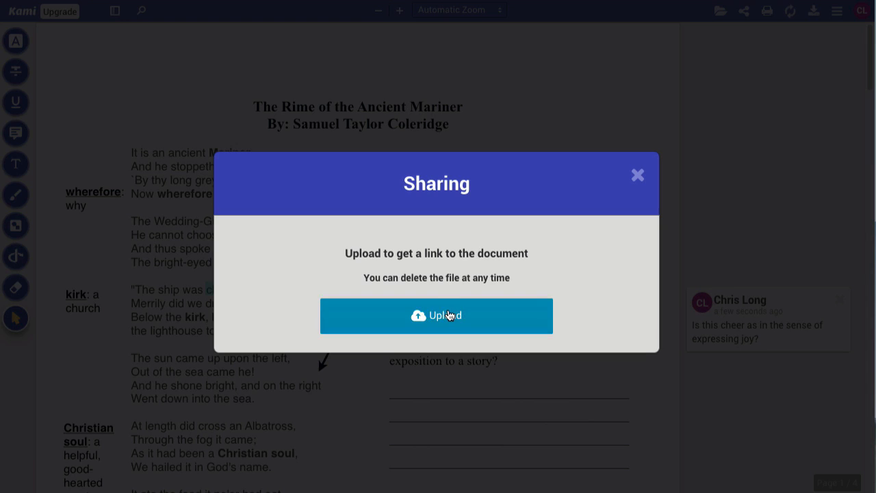
{"action": "mouse_move", "coordinate": [476, 312]}
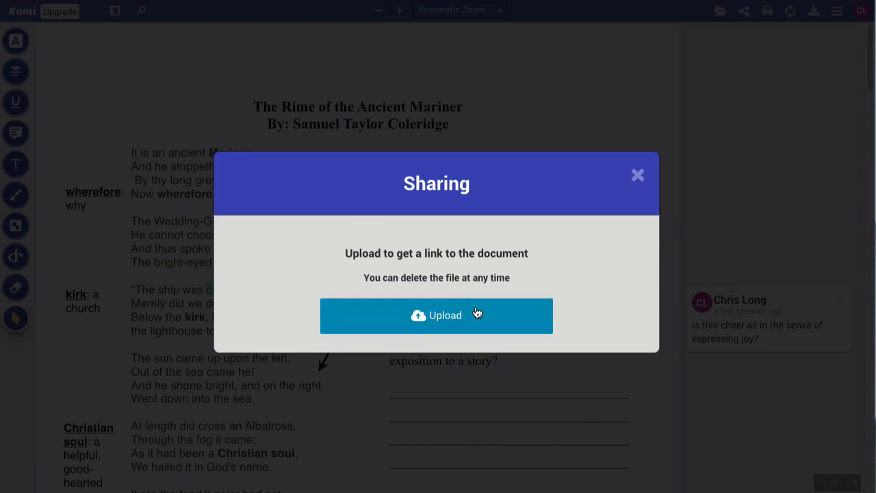
- Upload the poem with 'Anyone with link can annotate' and copy the goo.gl link
{"action": "left_click", "coordinate": [437, 315]}
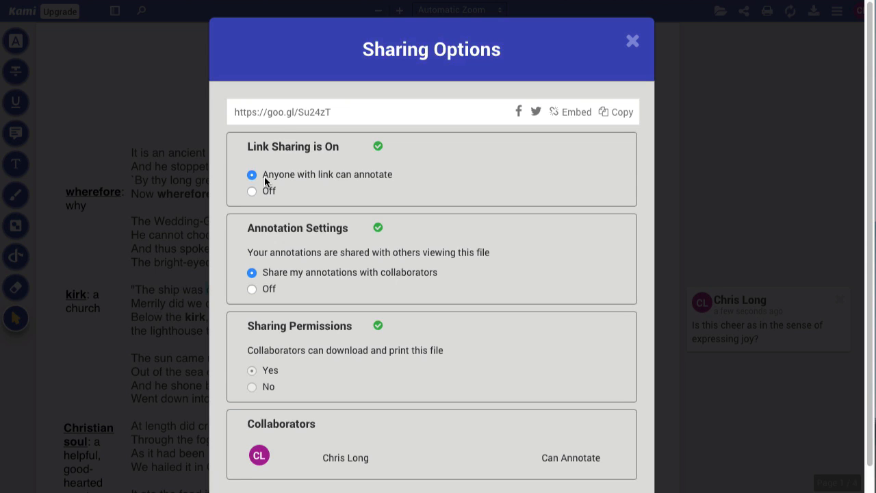
{"action": "mouse_move", "coordinate": [255, 189]}
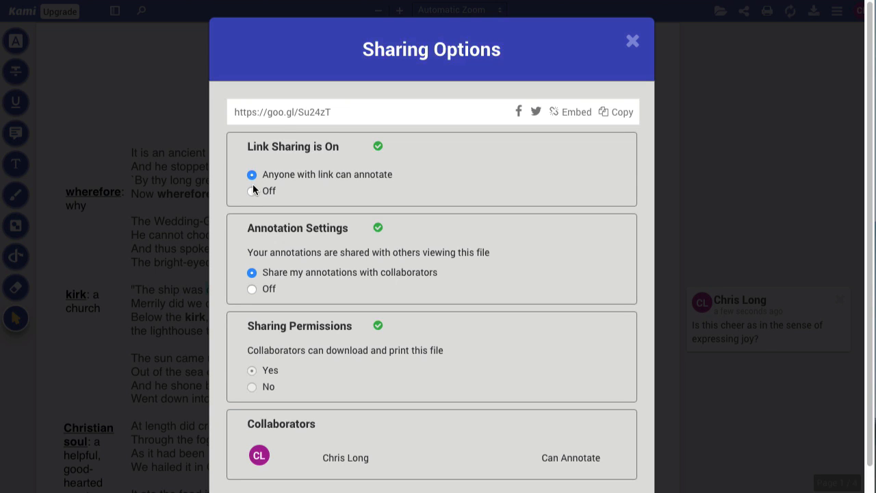
{"action": "mouse_move", "coordinate": [601, 146]}
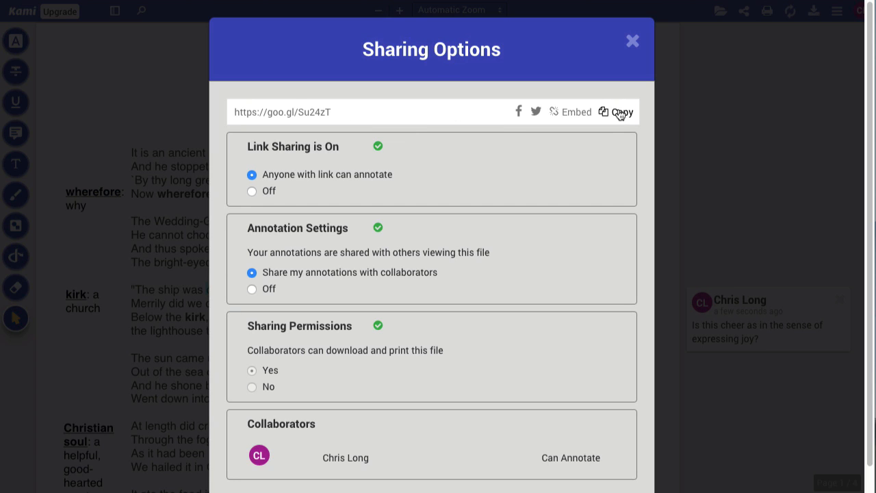
{"action": "left_click", "coordinate": [619, 112]}
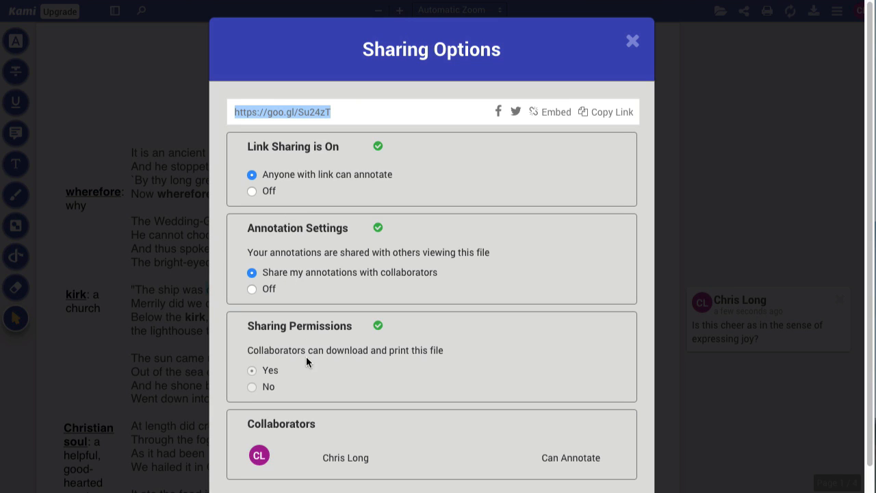
{"action": "mouse_move", "coordinate": [267, 362]}
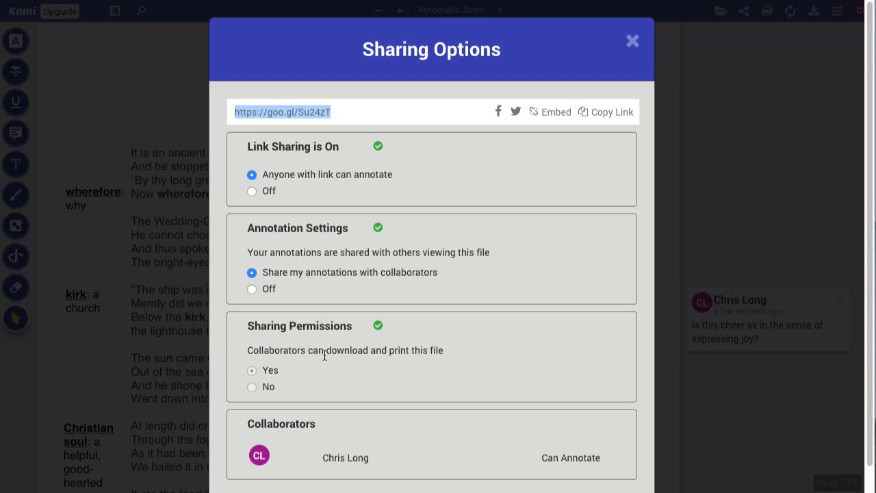
{"action": "mouse_move", "coordinate": [279, 254]}
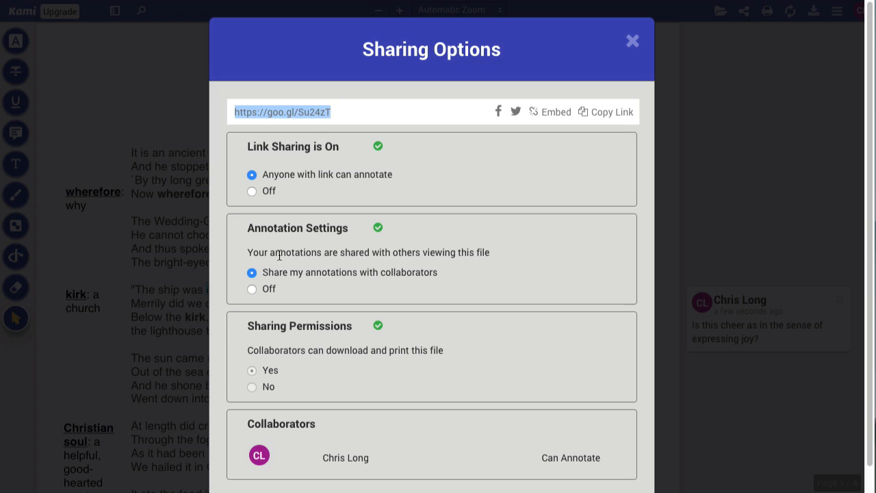
{"action": "mouse_move", "coordinate": [263, 263]}
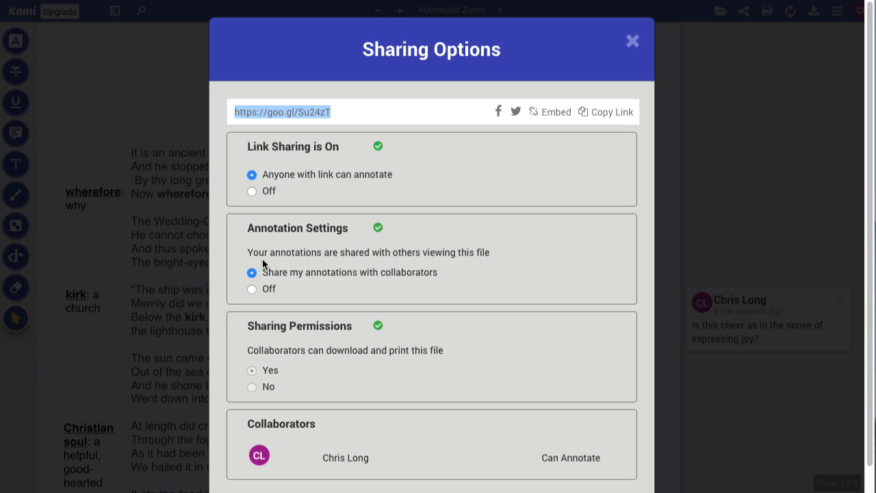
{"action": "mouse_move", "coordinate": [262, 301]}
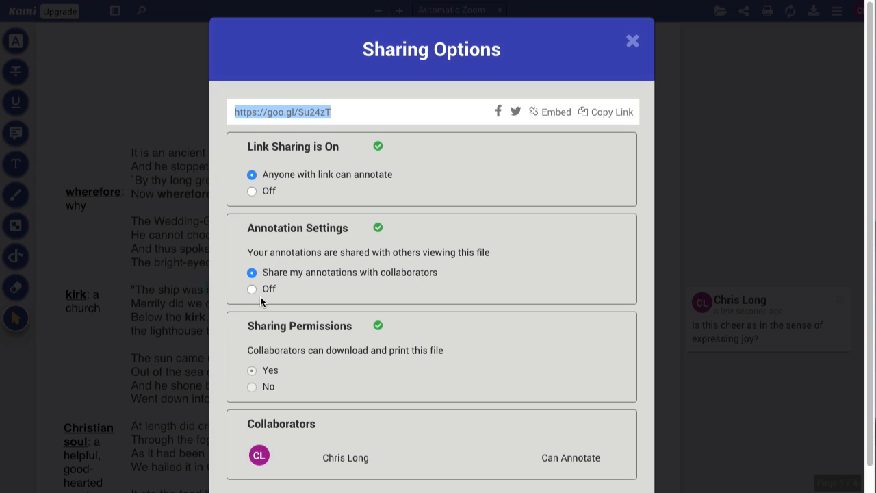
{"action": "mouse_move", "coordinate": [284, 361]}
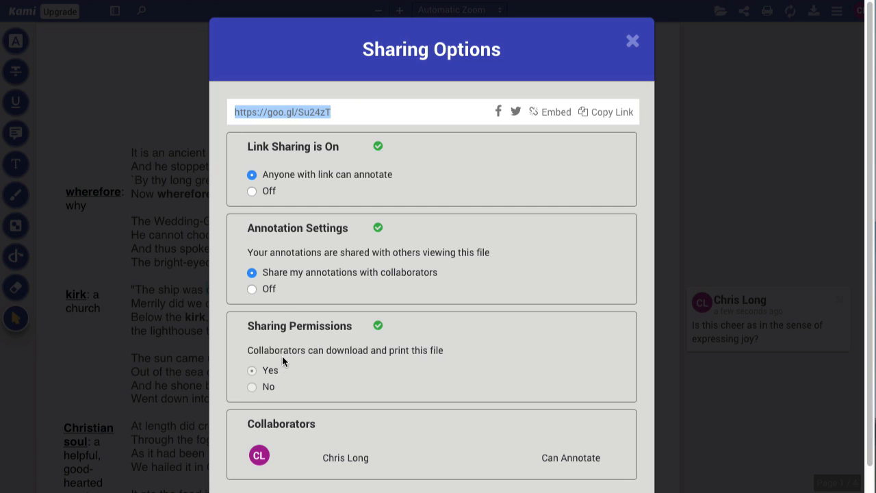
{"action": "mouse_move", "coordinate": [364, 356]}
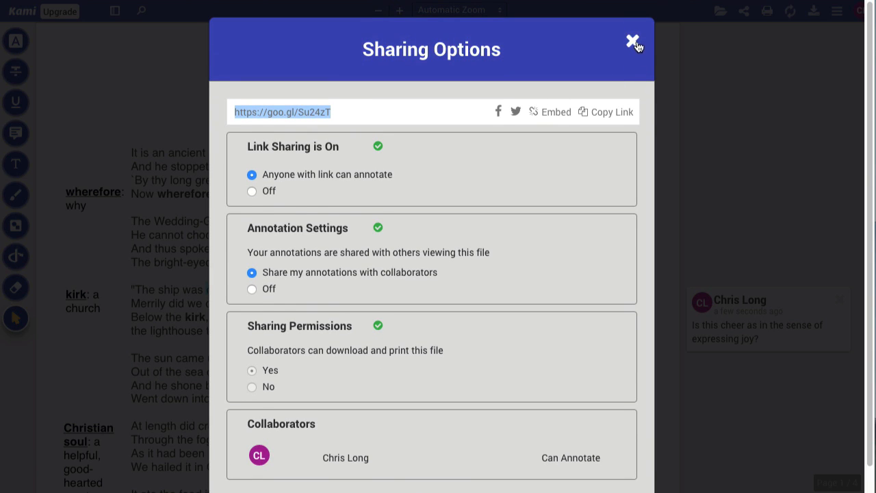
- Close sharing and bring up the Export dialog for the annotated document
{"action": "left_click", "coordinate": [632, 41]}
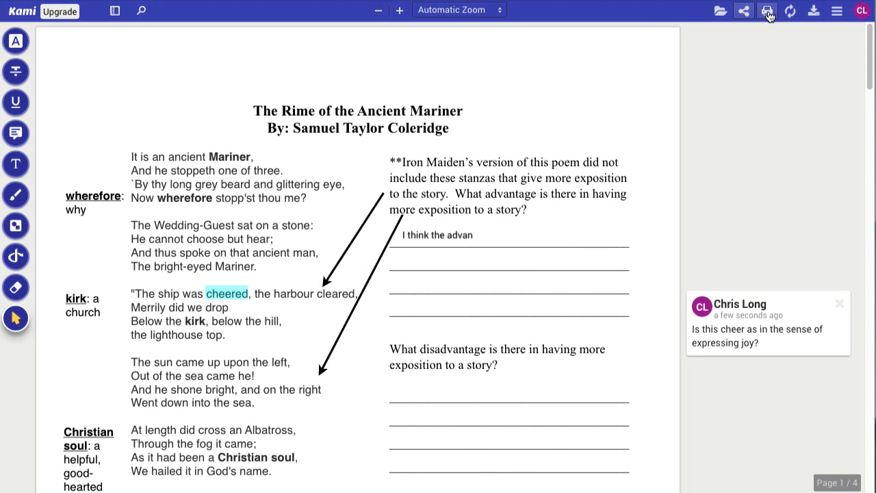
{"action": "mouse_move", "coordinate": [789, 11]}
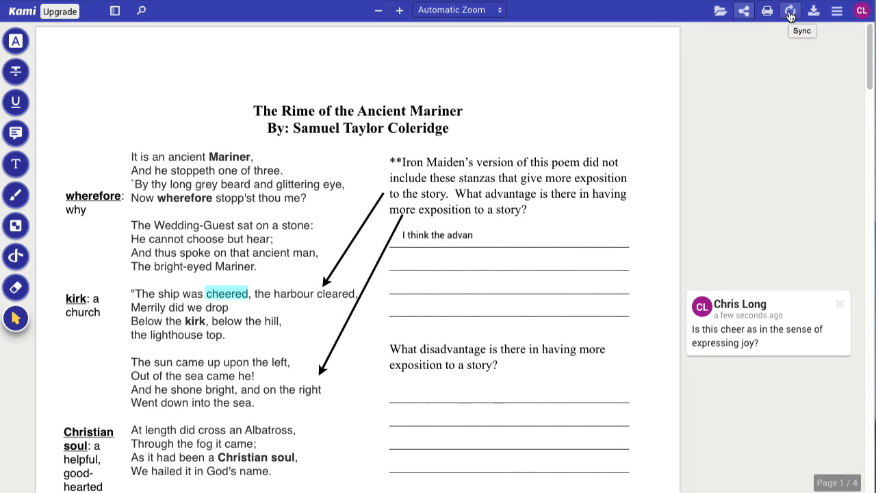
{"action": "mouse_move", "coordinate": [813, 11]}
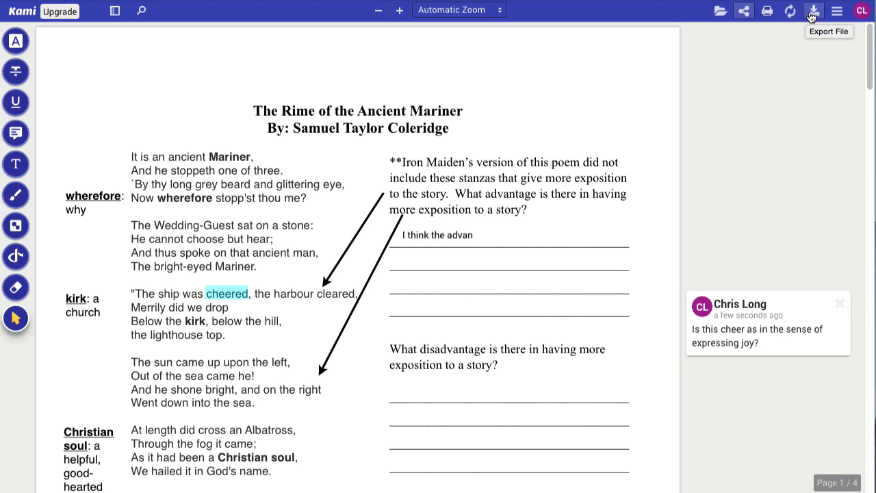
{"action": "left_click", "coordinate": [813, 11]}
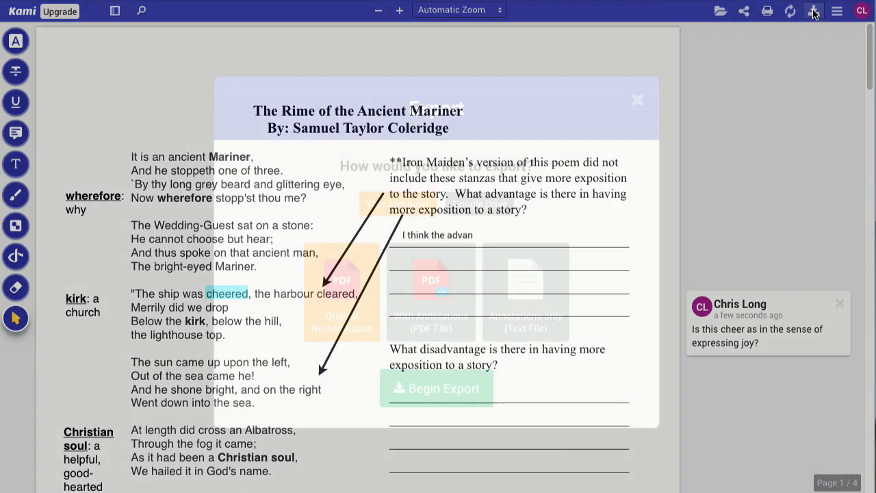
{"action": "left_click", "coordinate": [813, 11]}
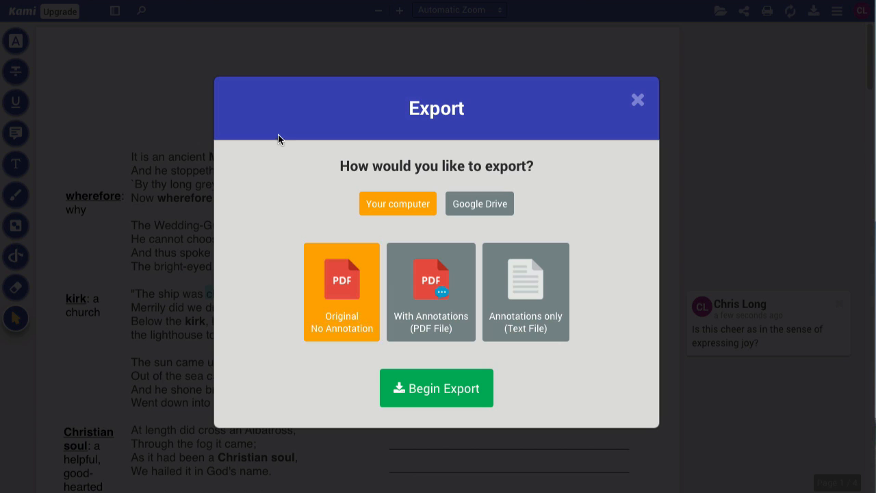
{"action": "mouse_move", "coordinate": [479, 202]}
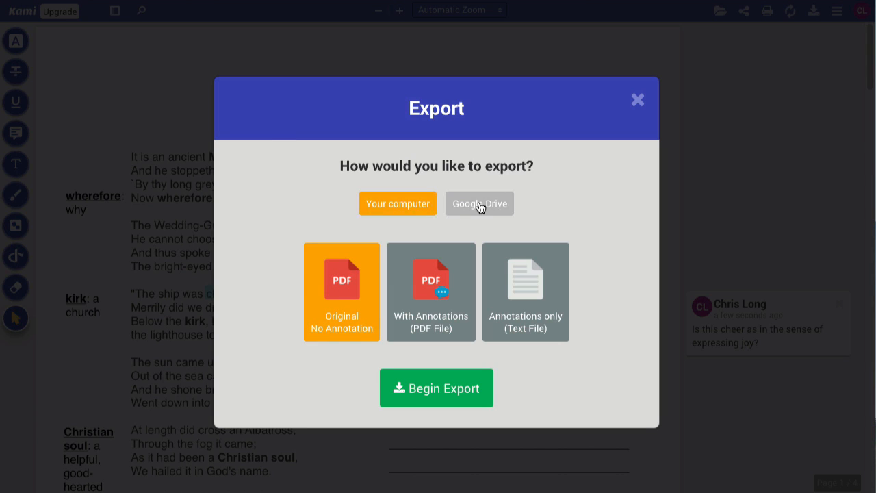
{"action": "mouse_move", "coordinate": [476, 204]}
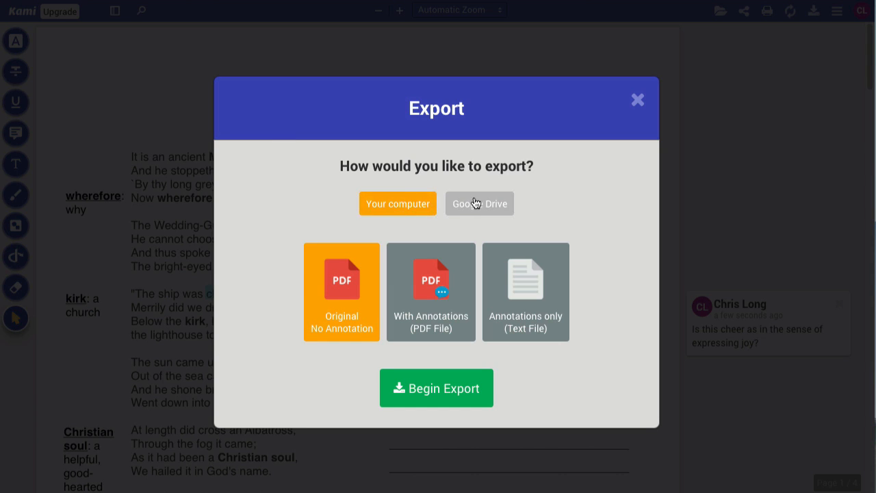
{"action": "mouse_move", "coordinate": [262, 403]}
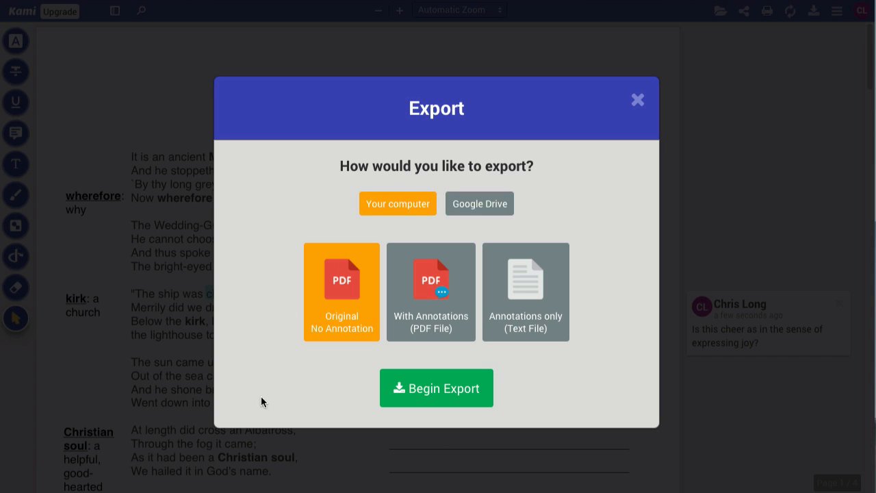
{"action": "mouse_move", "coordinate": [399, 348]}
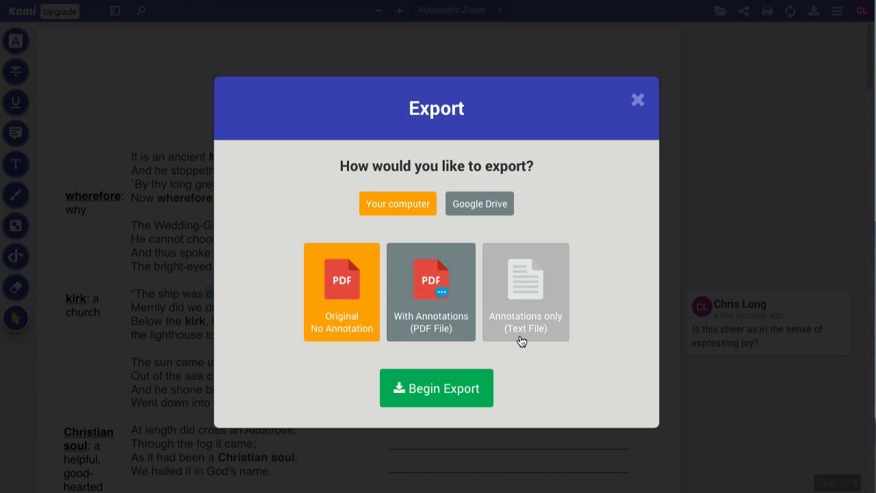
{"action": "mouse_move", "coordinate": [485, 371]}
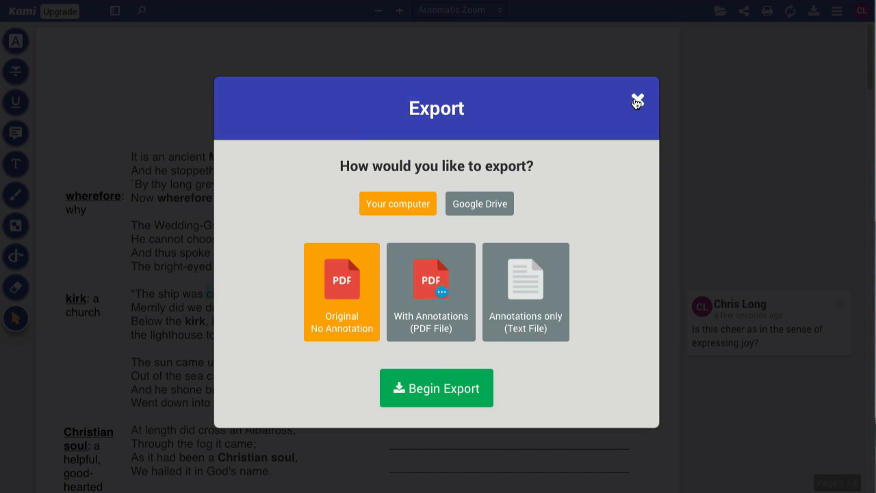
{"action": "left_click", "coordinate": [638, 100]}
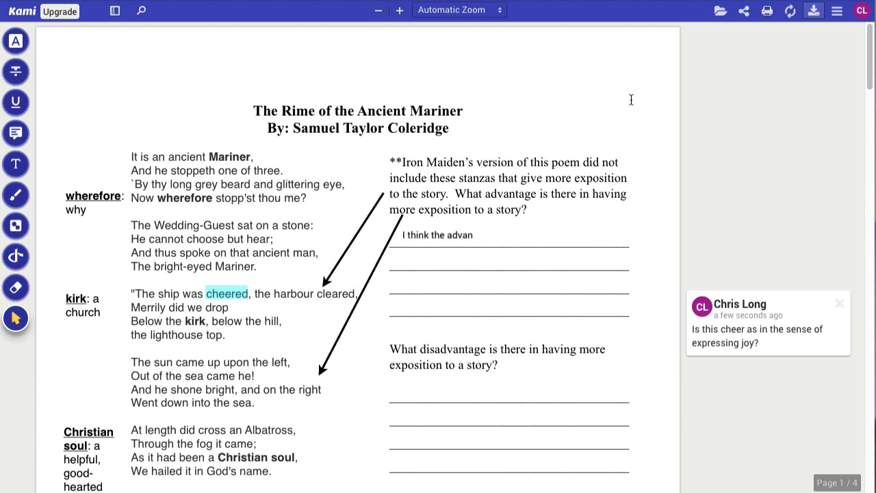
{"action": "mouse_move", "coordinate": [208, 170]}
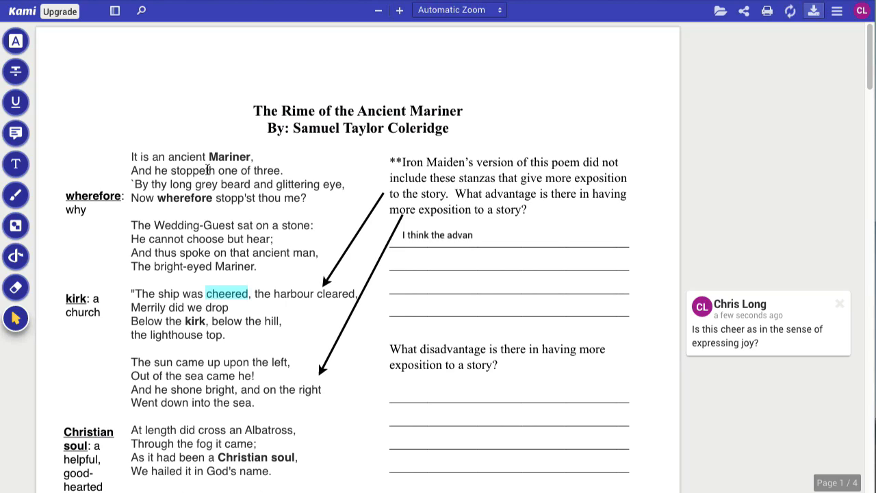
{"action": "mouse_move", "coordinate": [271, 163]}
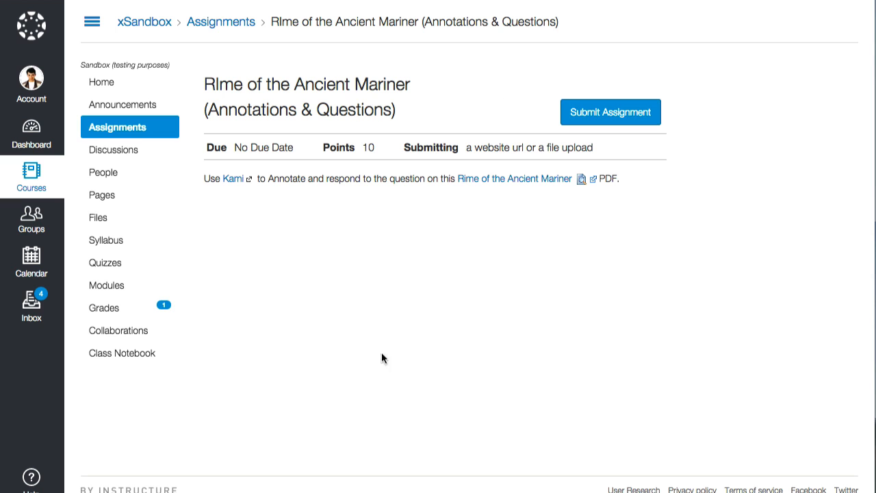
{"action": "mouse_move", "coordinate": [601, 118]}
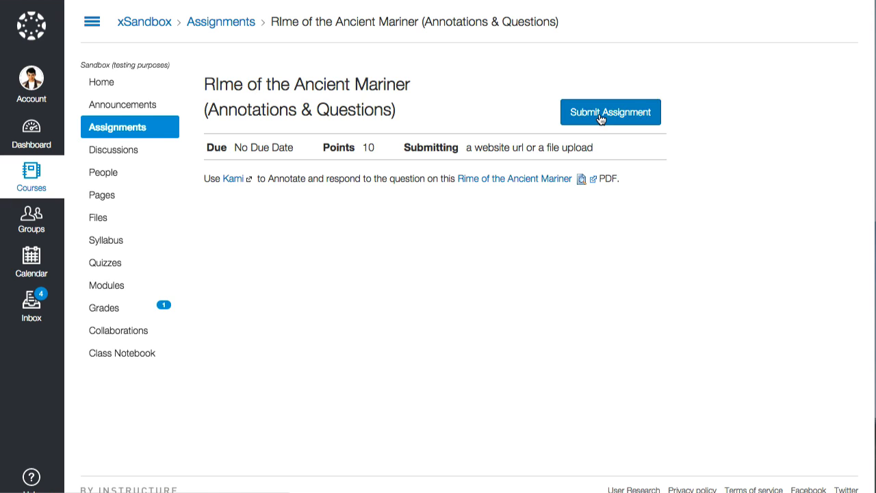
{"action": "left_click", "coordinate": [610, 113]}
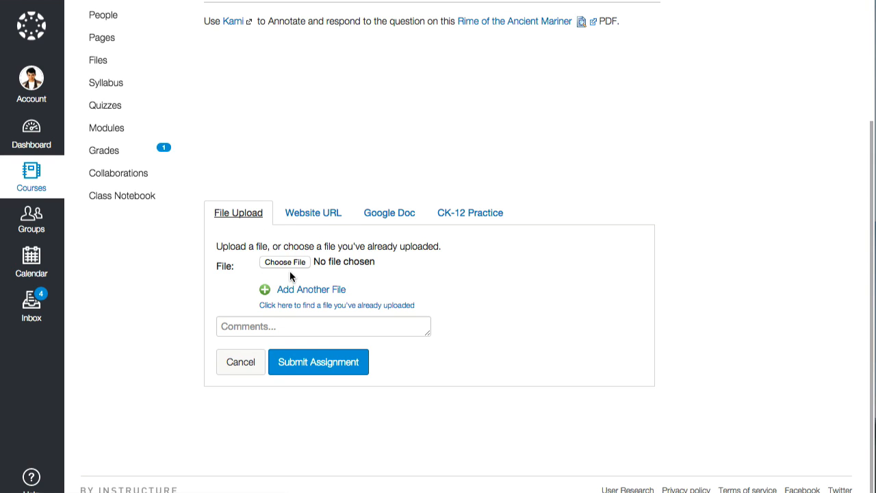
{"action": "left_click", "coordinate": [312, 212]}
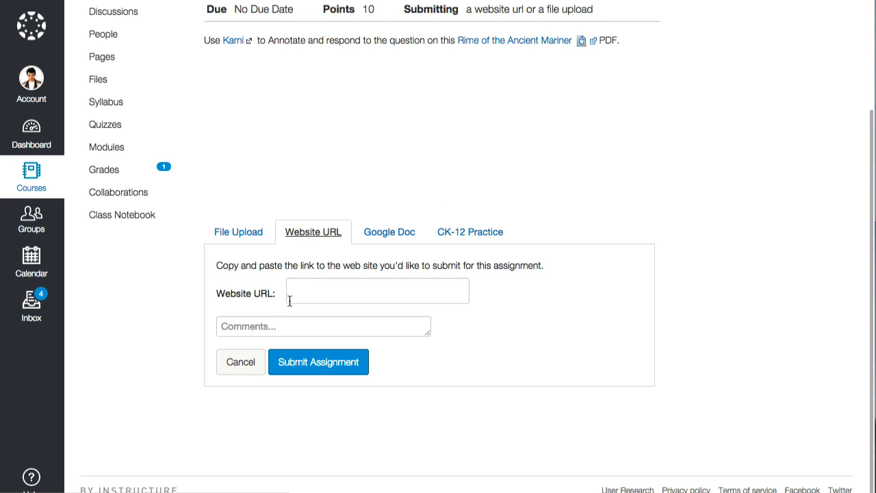
{"action": "left_click", "coordinate": [378, 290]}
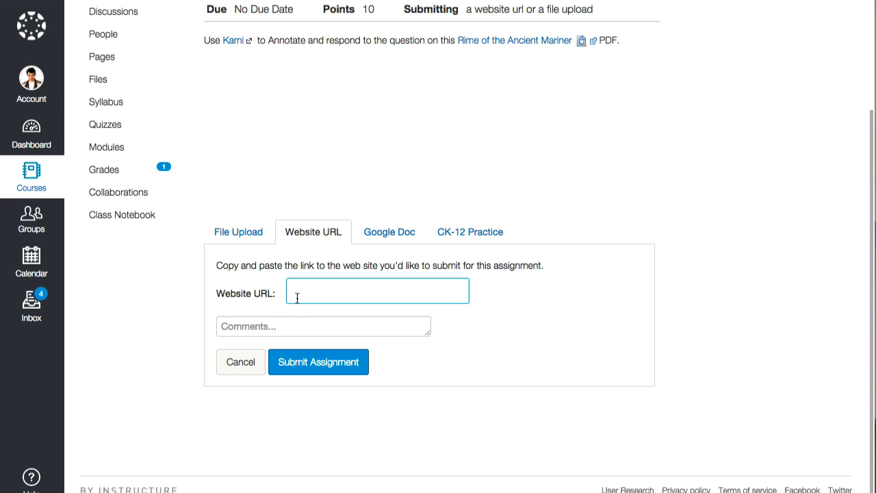
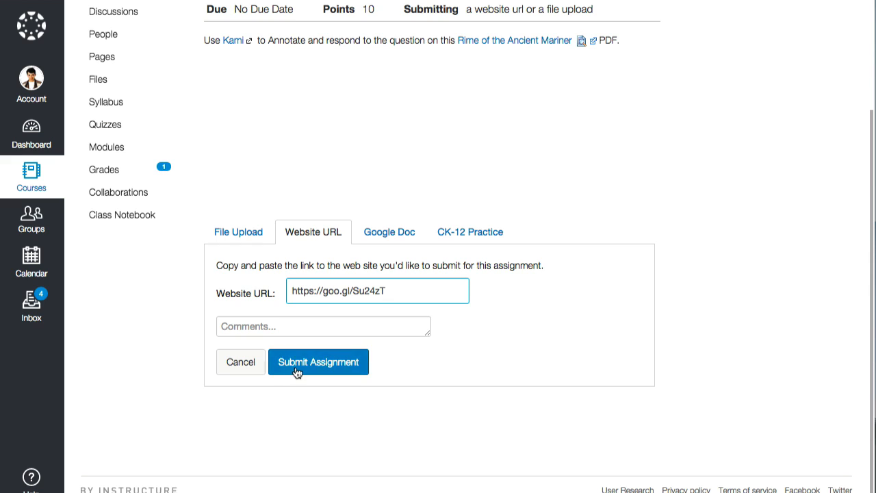
{"action": "left_click", "coordinate": [318, 362]}
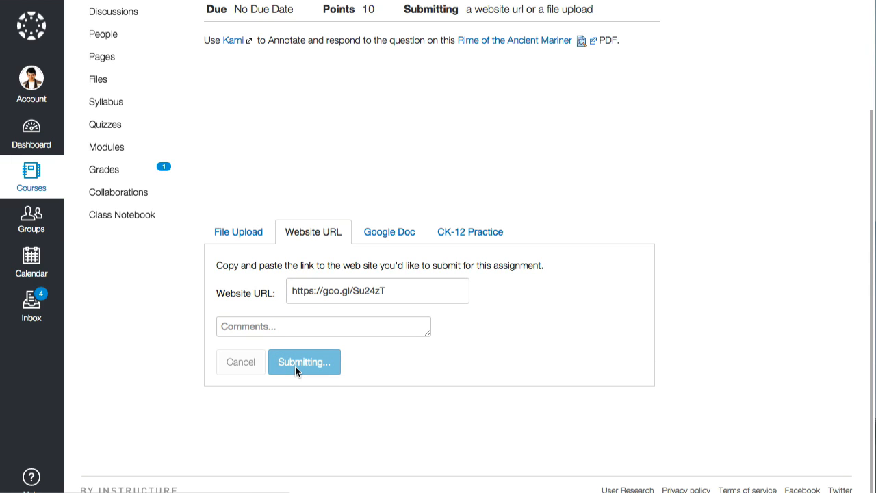
{"action": "left_click", "coordinate": [304, 361]}
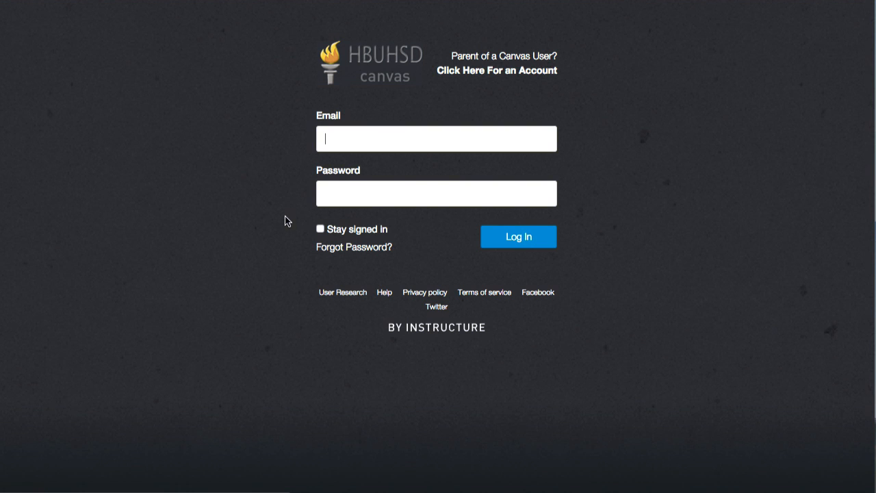
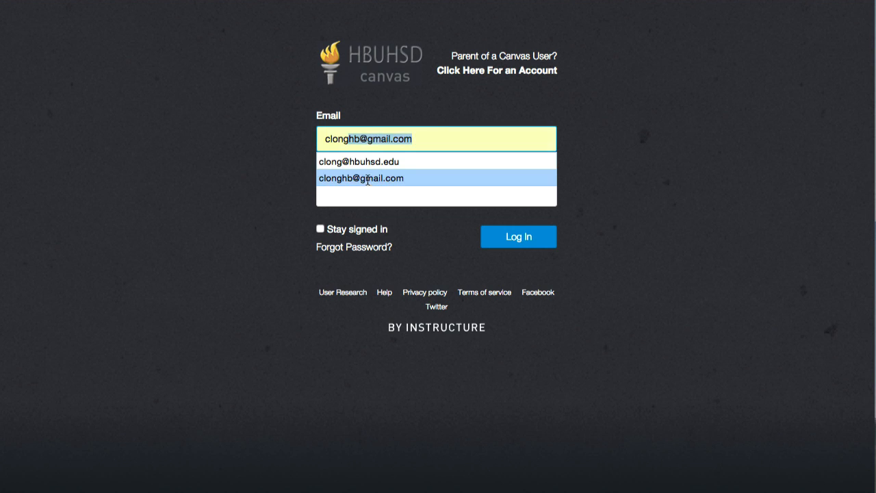
{"action": "left_click", "coordinate": [359, 161]}
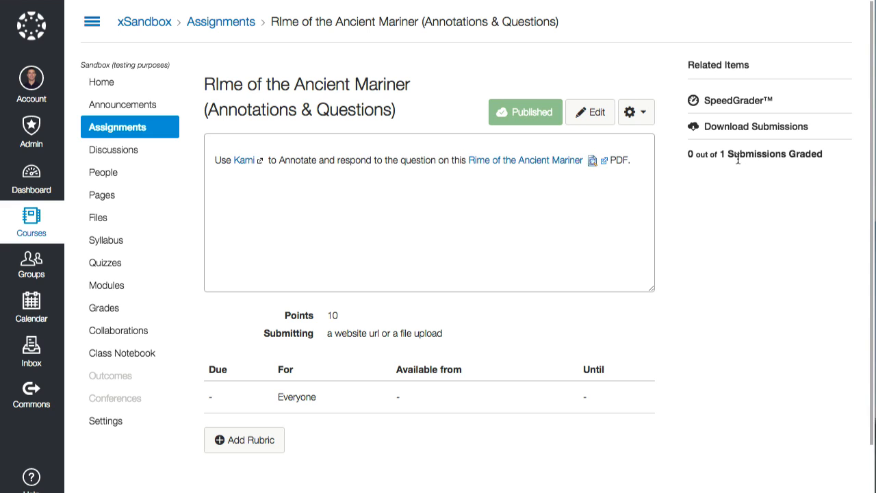
{"action": "mouse_move", "coordinate": [736, 100]}
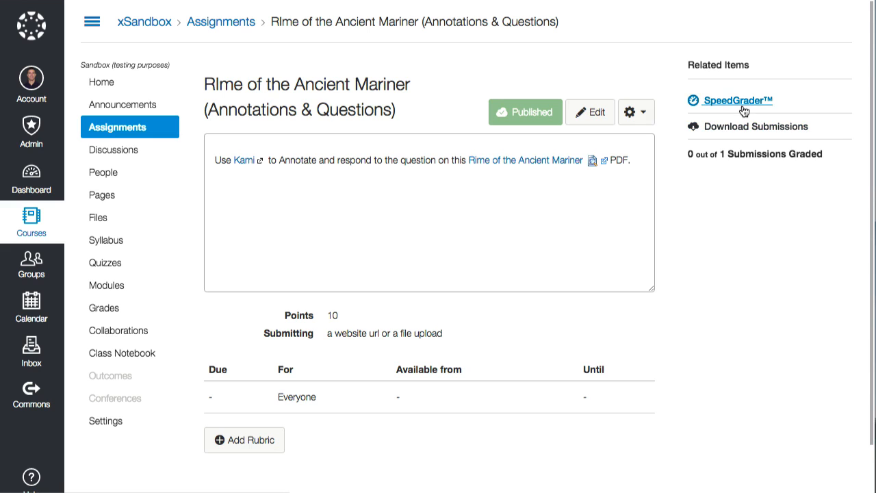
- View the annotated Mariner submission in SpeedGrader and start a reply to the 'cheered' comment
{"action": "left_click", "coordinate": [735, 100]}
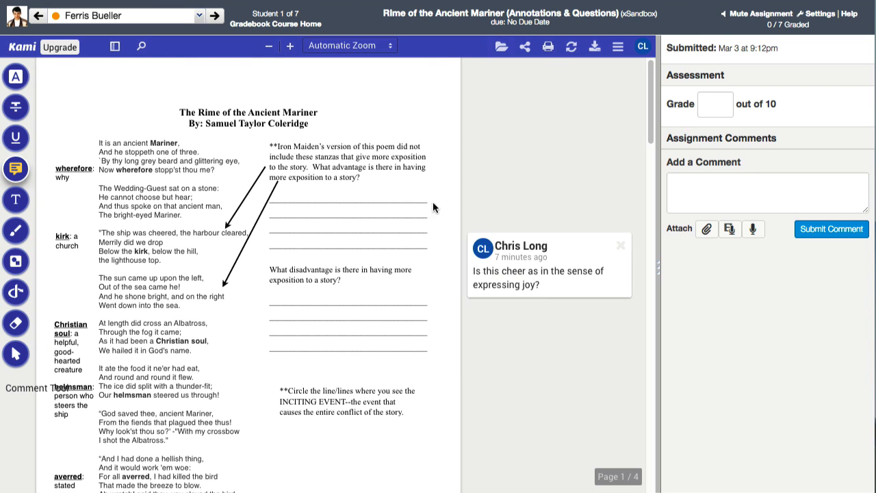
{"action": "type", "text": "I think the advan"}
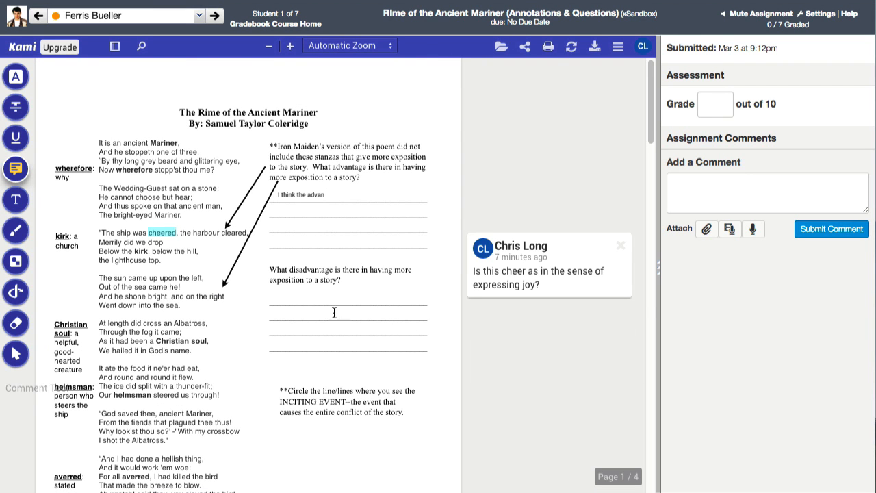
{"action": "mouse_move", "coordinate": [533, 350]}
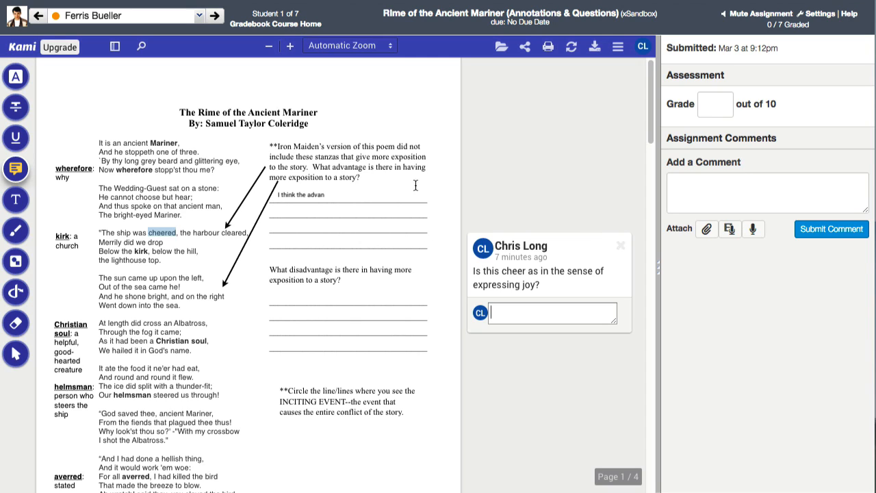
{"action": "mouse_move", "coordinate": [665, 192]}
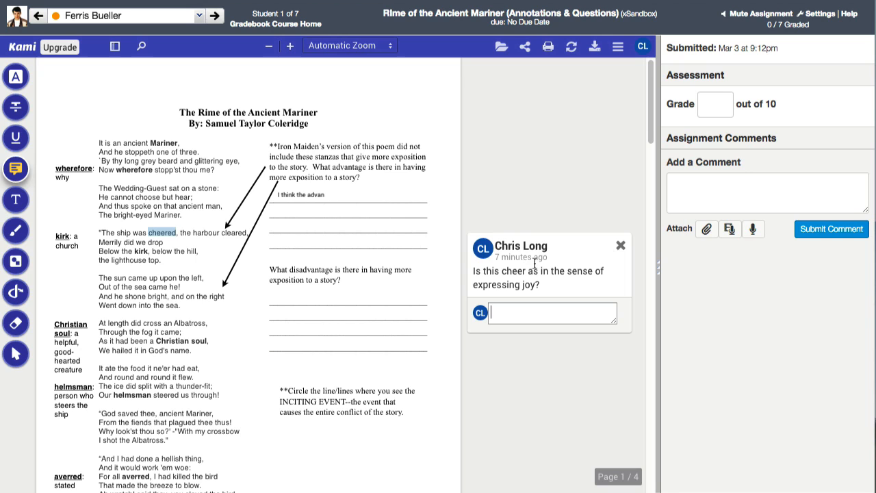
{"action": "scroll", "scroll_direction": "down", "scroll_amount": 3}
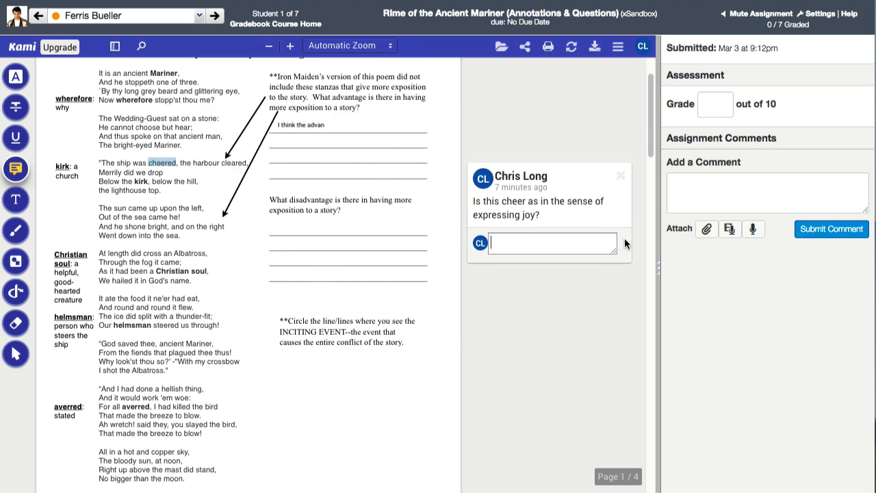